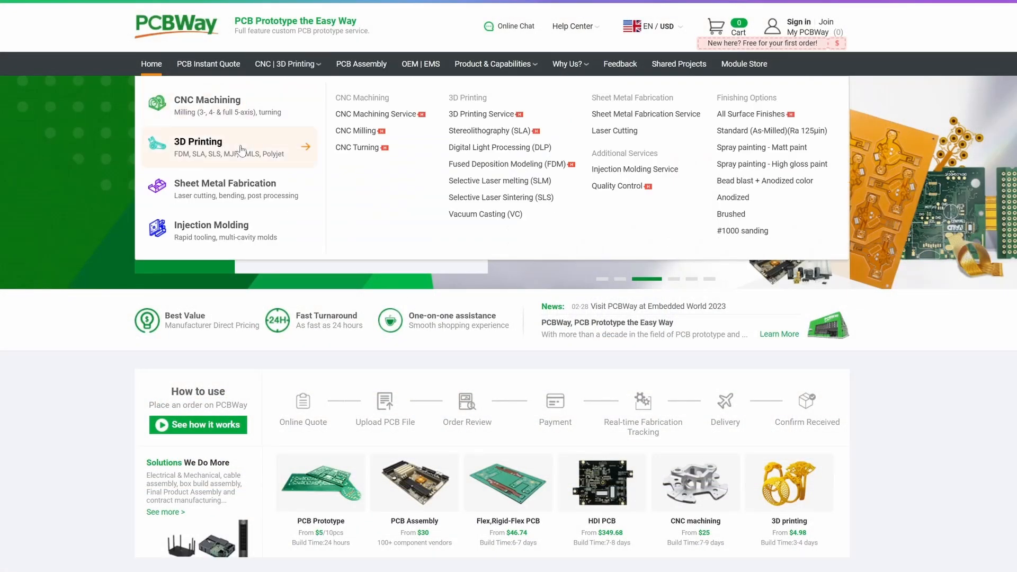
# - Upload BLACK - REAR STAND.stl for a PCBWay 3D printing quote and preview it in 3D
pyautogui.click(197, 148)
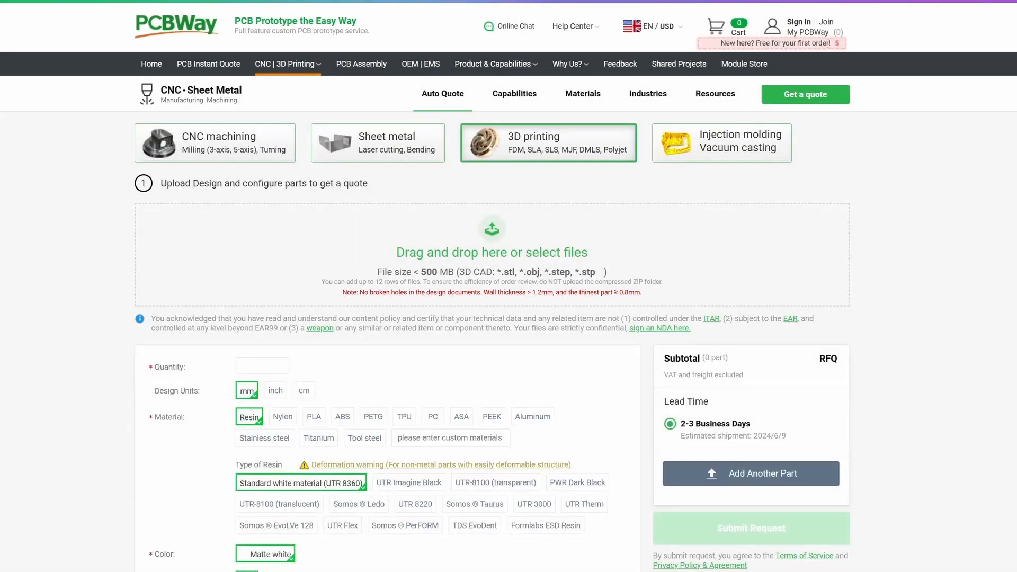
pyautogui.click(491, 242)
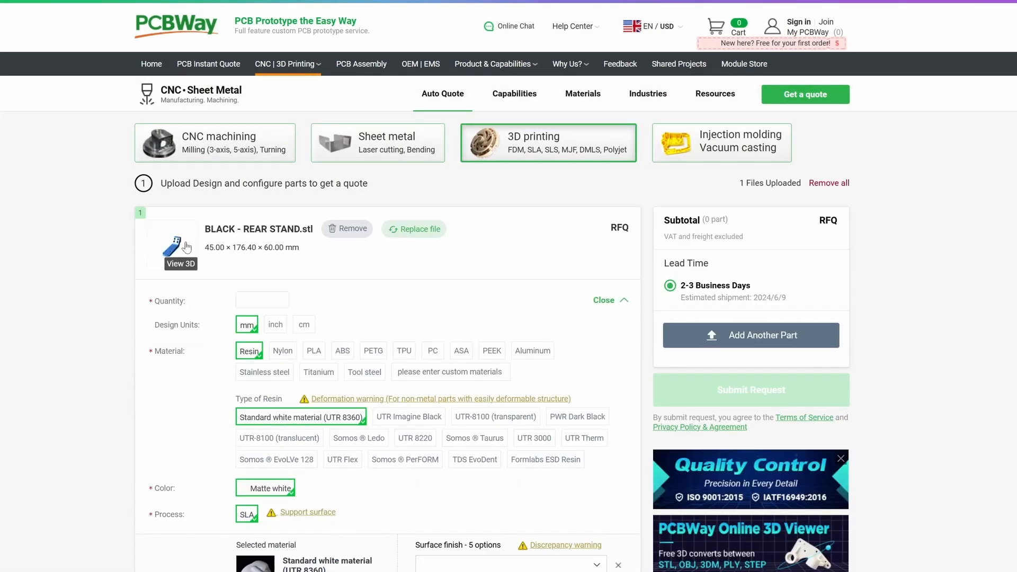
pyautogui.click(180, 264)
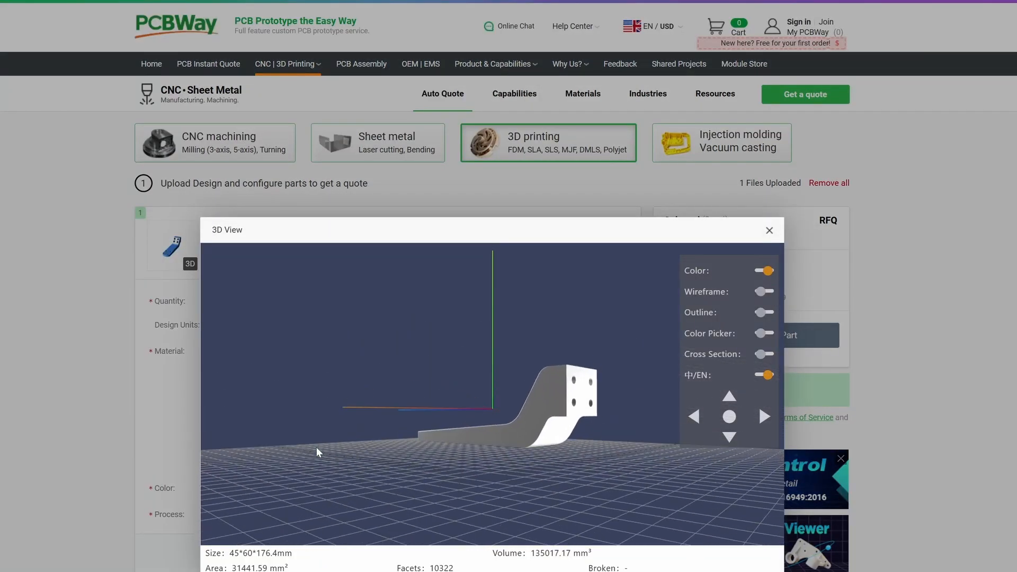
pyautogui.click(769, 230)
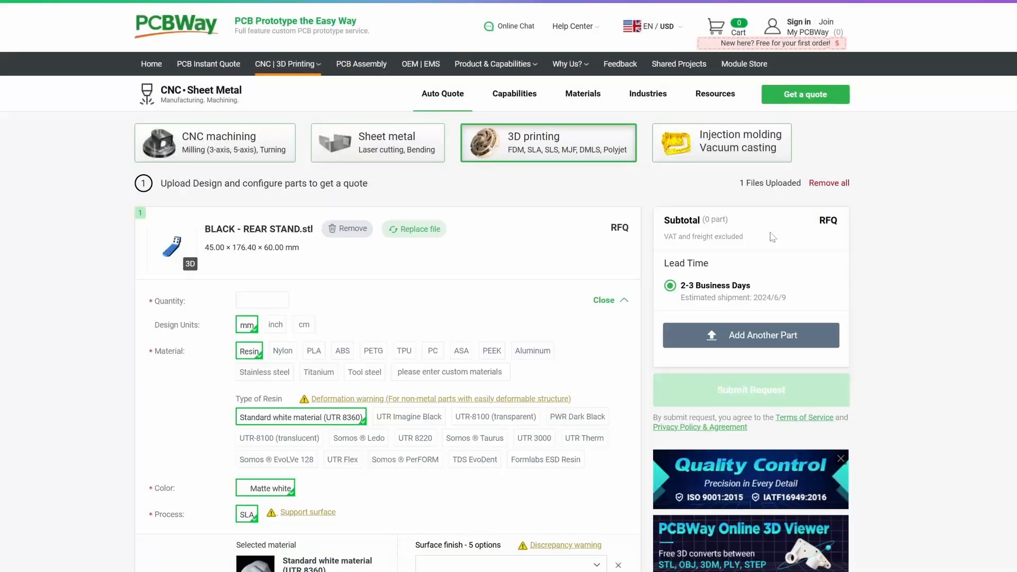
pyautogui.moveTo(283, 351)
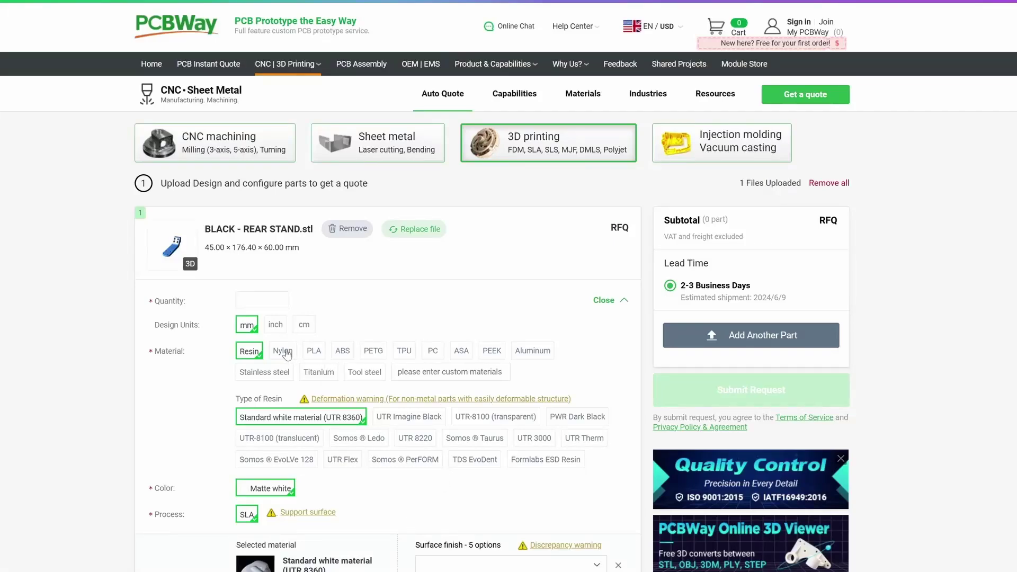
pyautogui.click(282, 351)
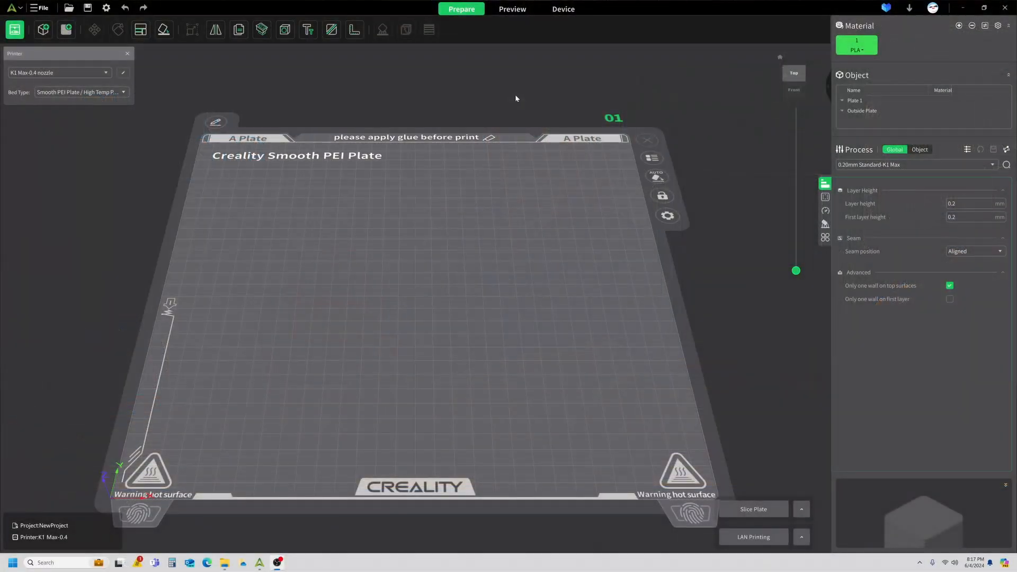
pyautogui.moveTo(523, 100)
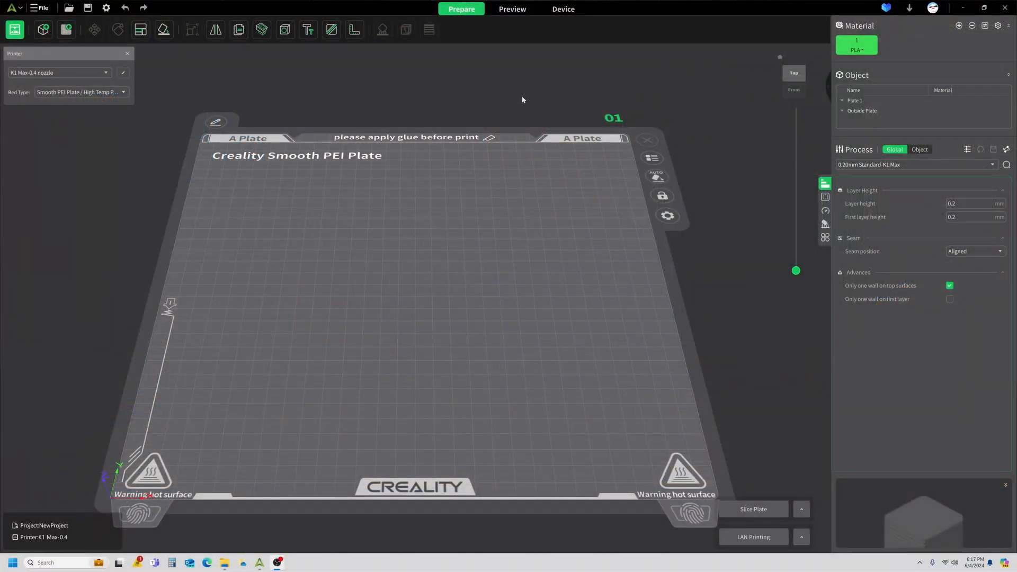
pyautogui.moveTo(210, 114)
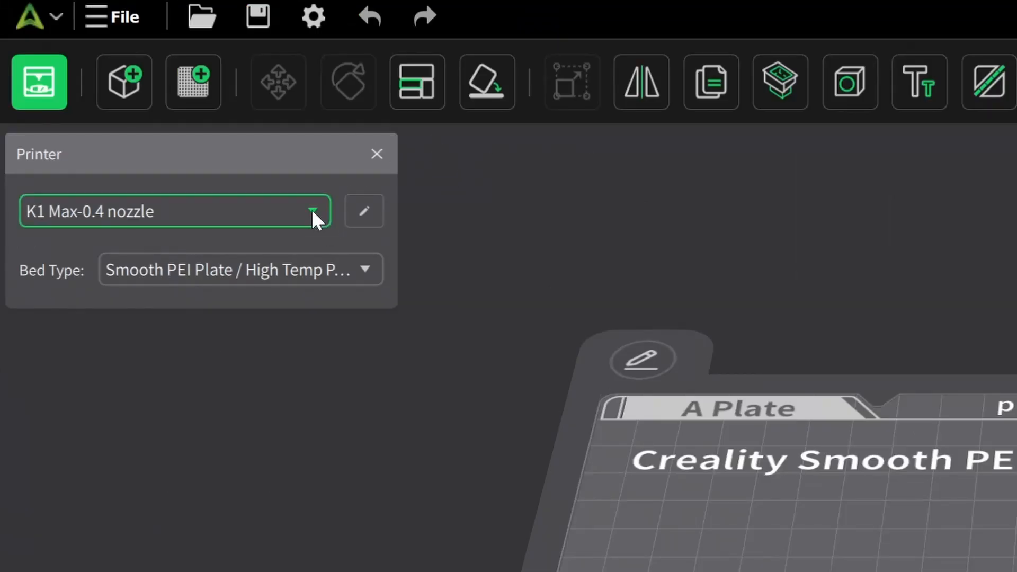
# - Select the Ender-3 V3 SE-0.4 nozzle printer profile with its textured PEI plate
pyautogui.click(313, 211)
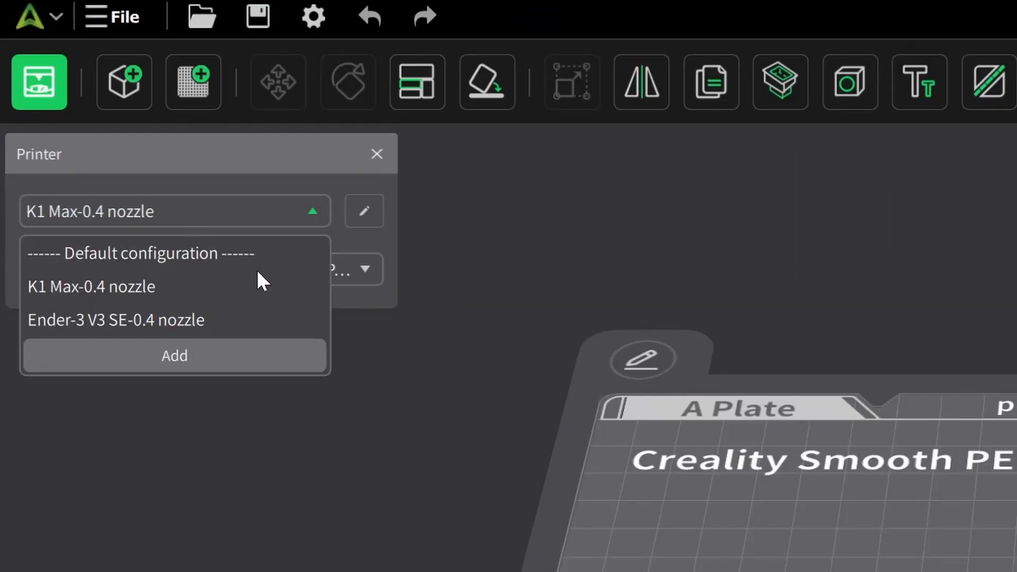
pyautogui.click(116, 320)
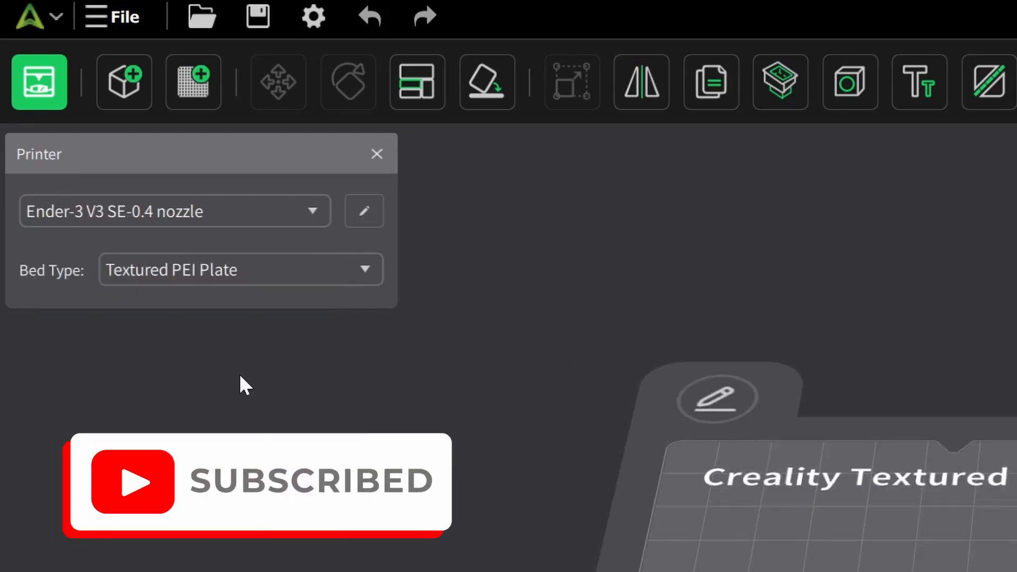
pyautogui.click(239, 270)
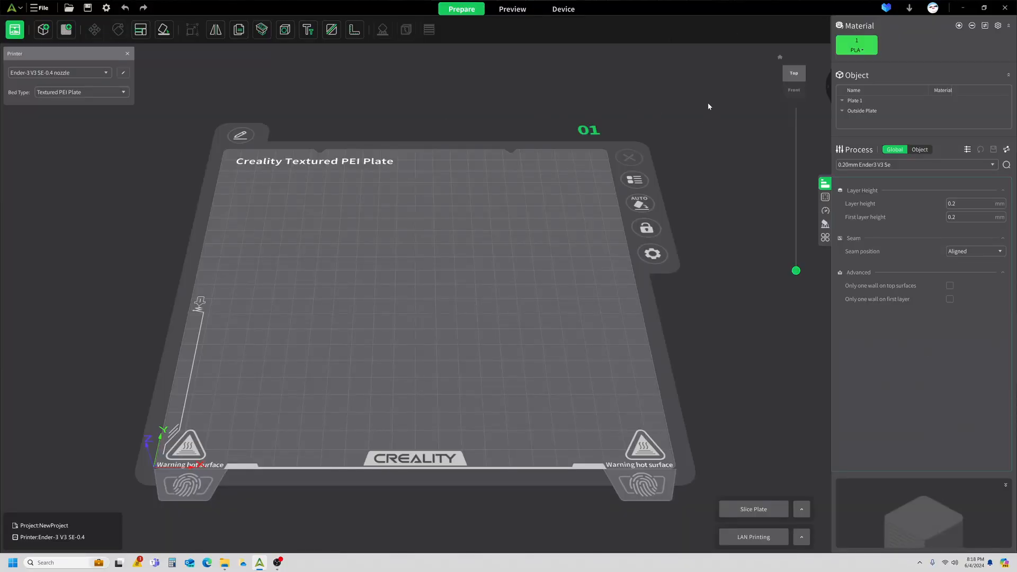
pyautogui.moveTo(772, 126)
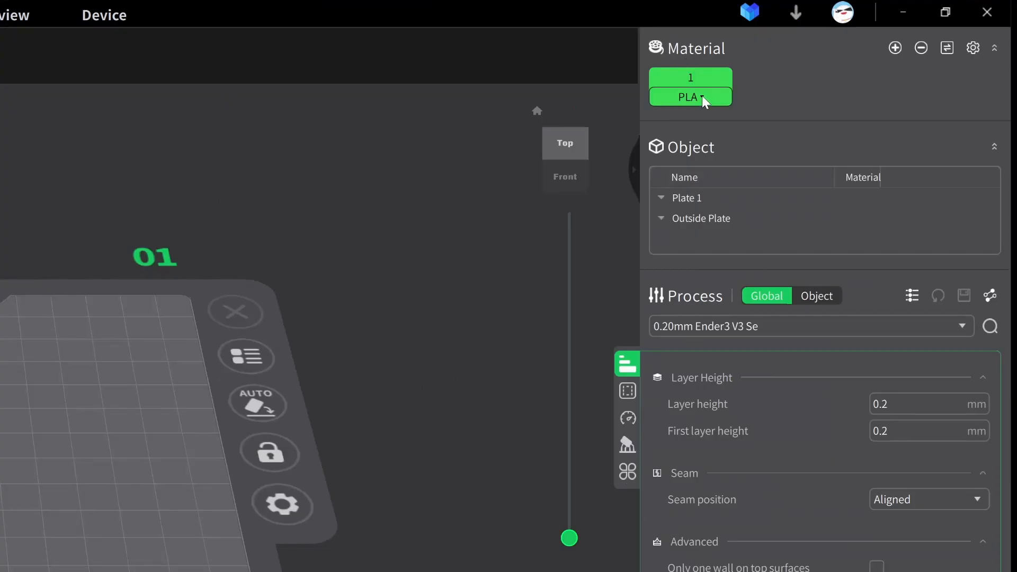
# - Show the filament profile choices for filament slot 1
pyautogui.click(690, 96)
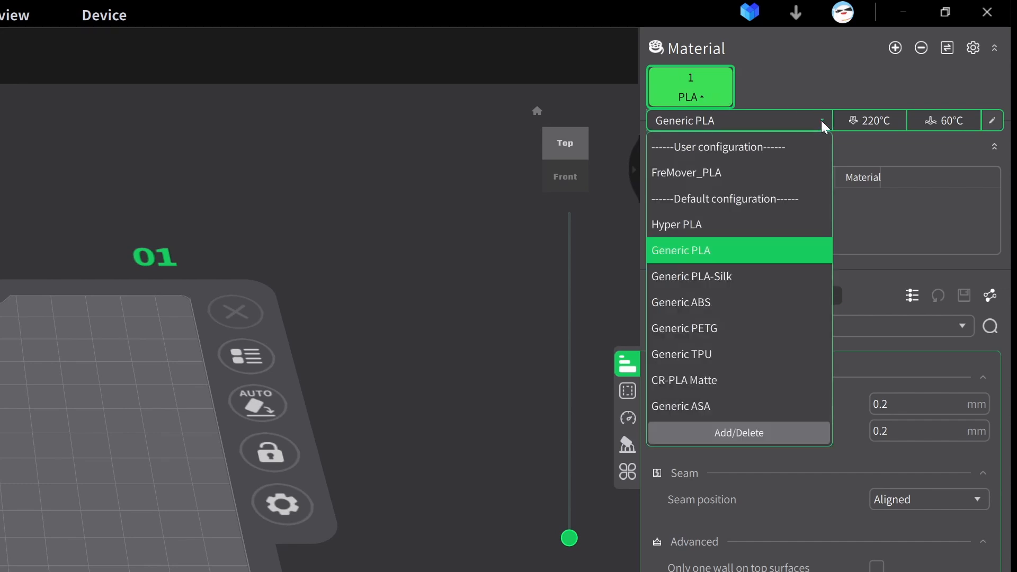
pyautogui.moveTo(810, 136)
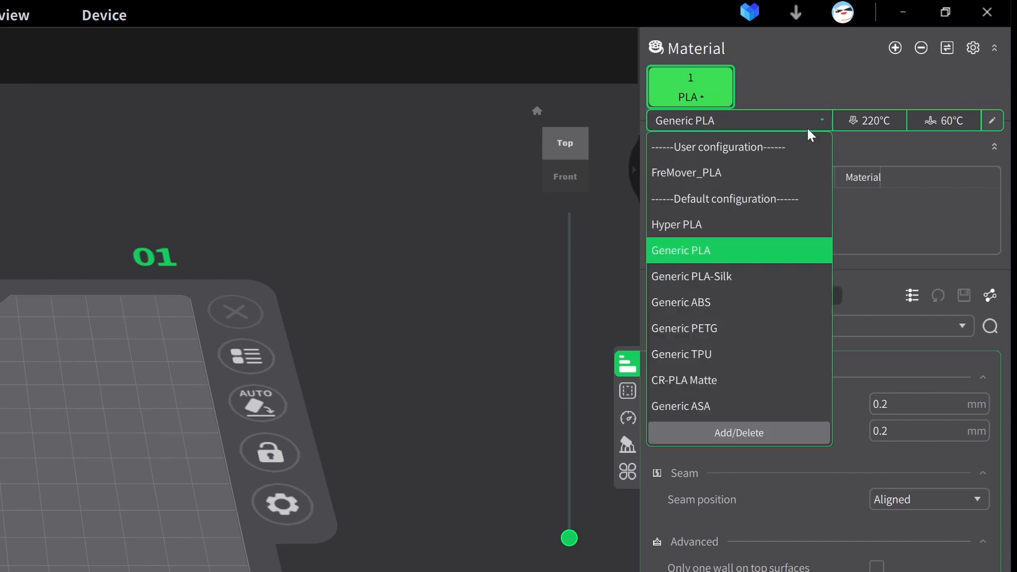
pyautogui.moveTo(737, 178)
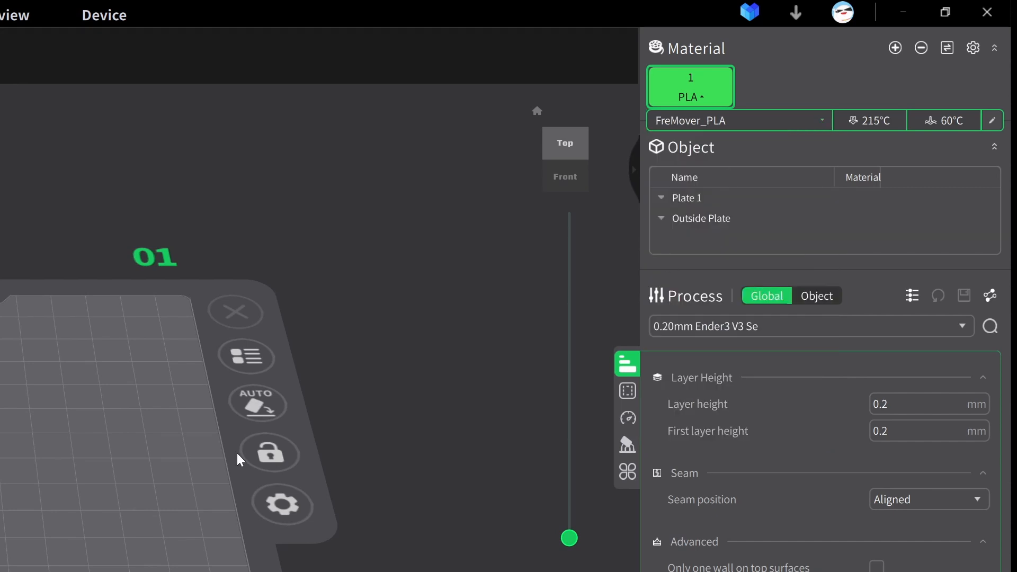
pyautogui.moveTo(388, 258)
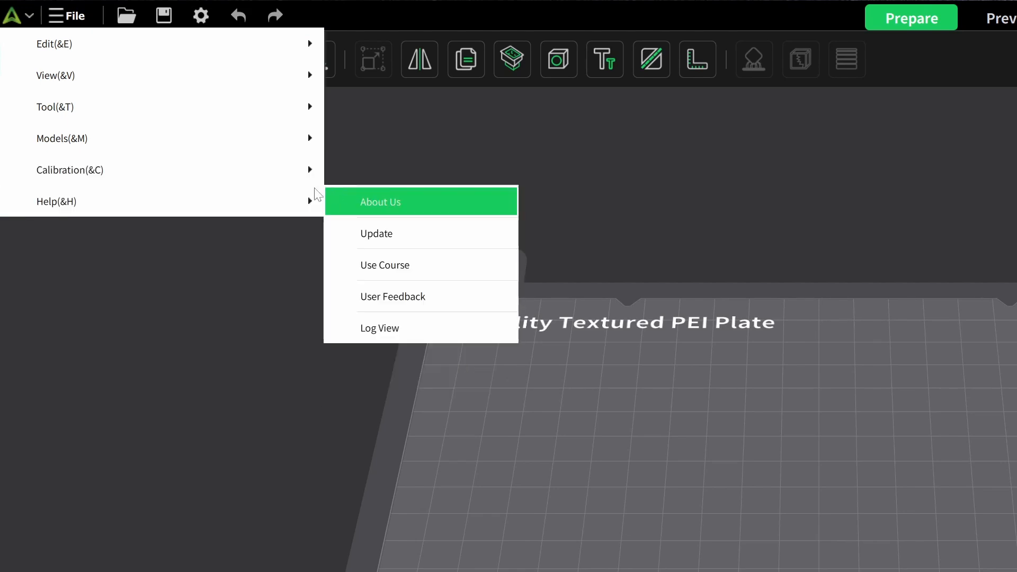
pyautogui.moveTo(70, 169)
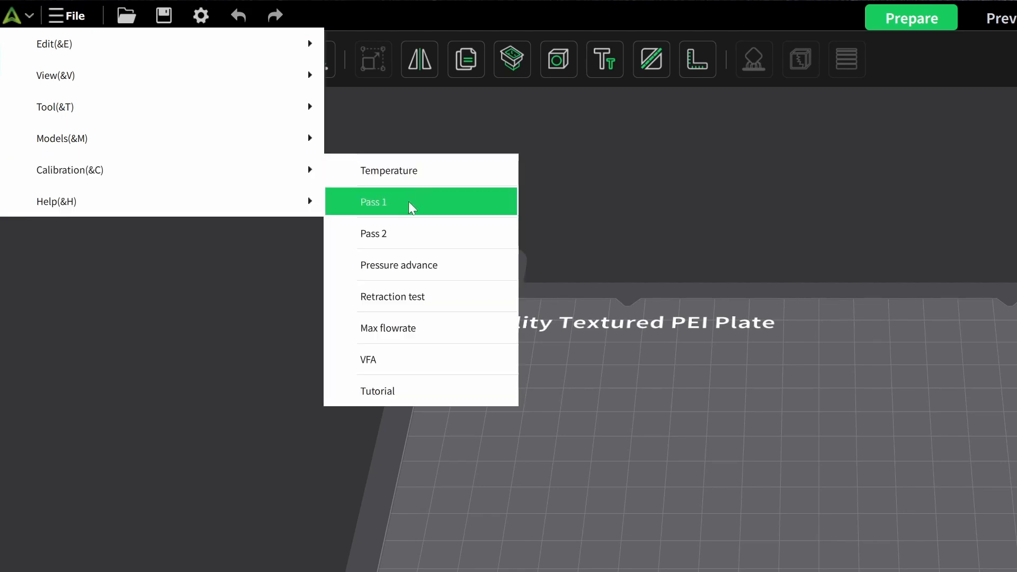
# - Create the Pass 1 flow calibration print of nine tiles on the textured plate
pyautogui.click(373, 201)
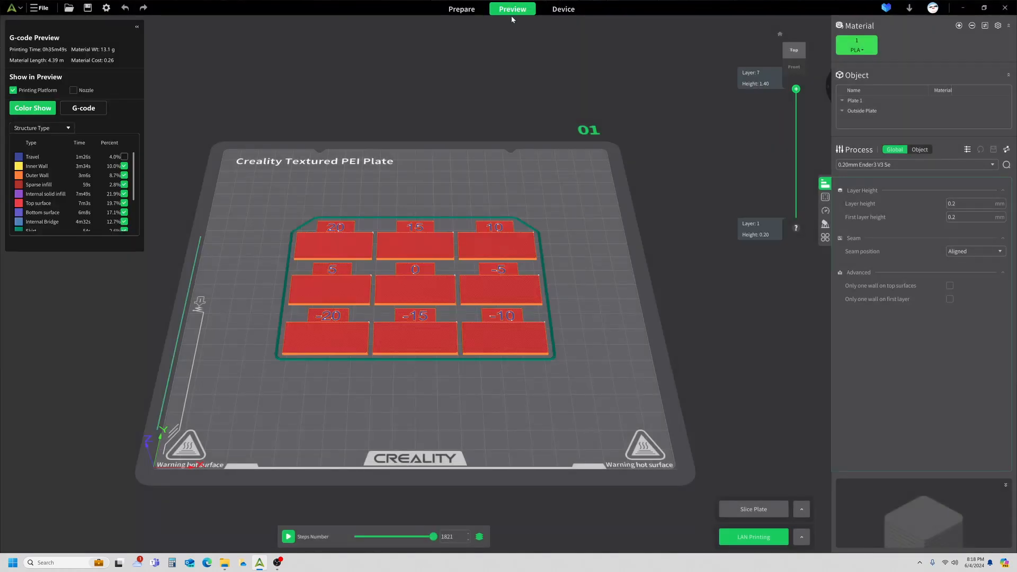
pyautogui.moveTo(553, 66)
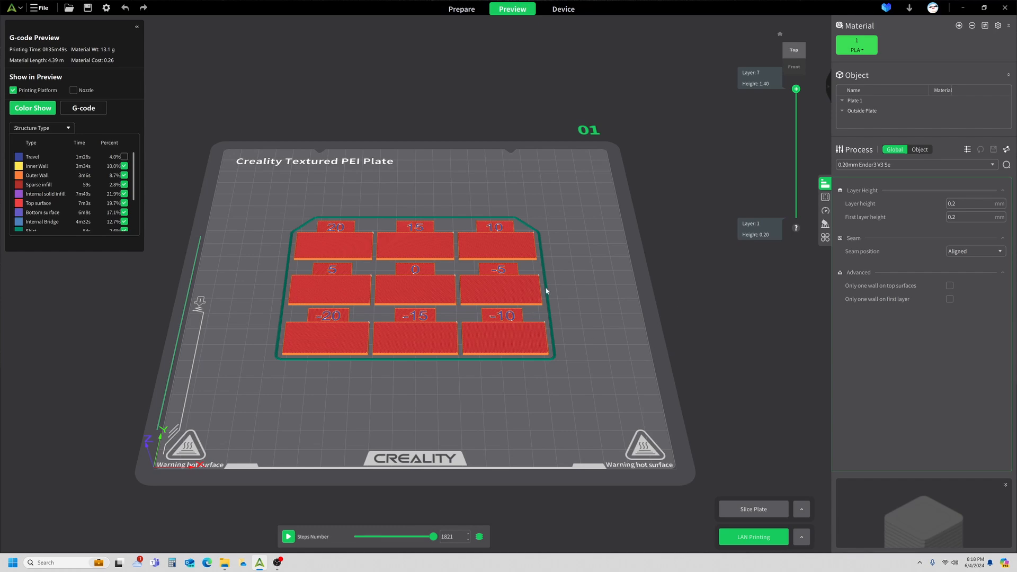
pyautogui.moveTo(663, 334)
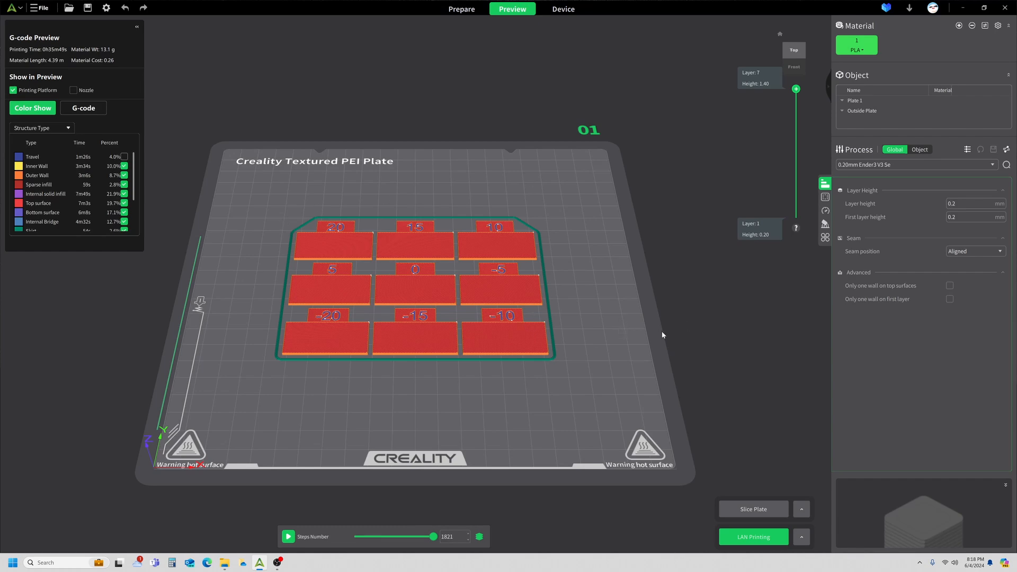
pyautogui.moveTo(465, 288)
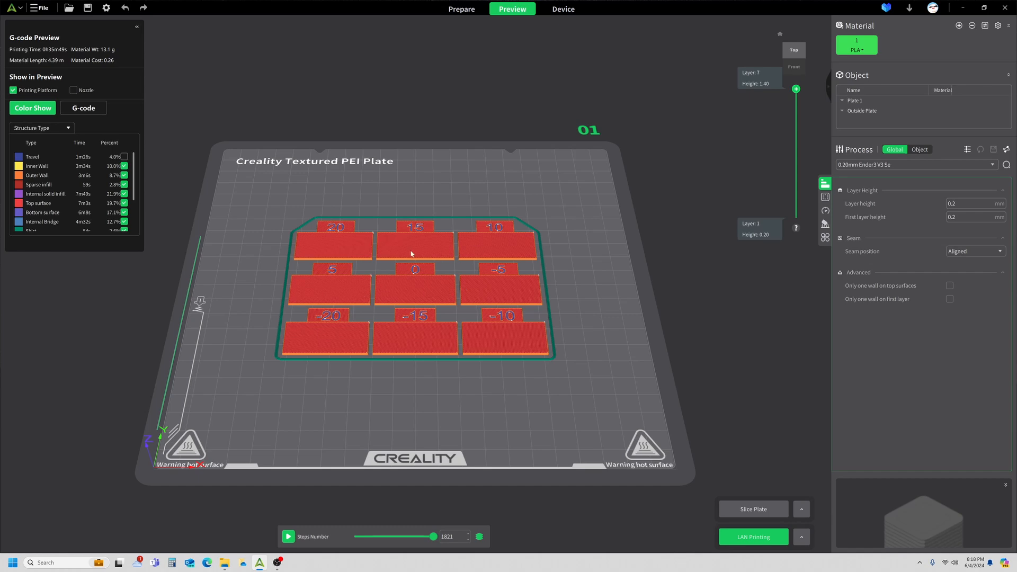
pyautogui.moveTo(446, 309)
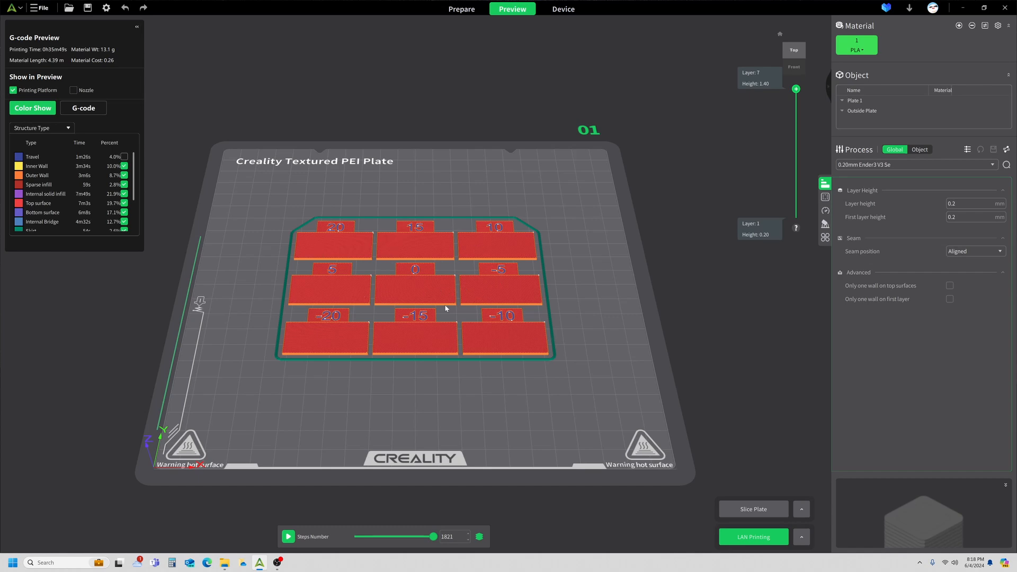
pyautogui.moveTo(353, 348)
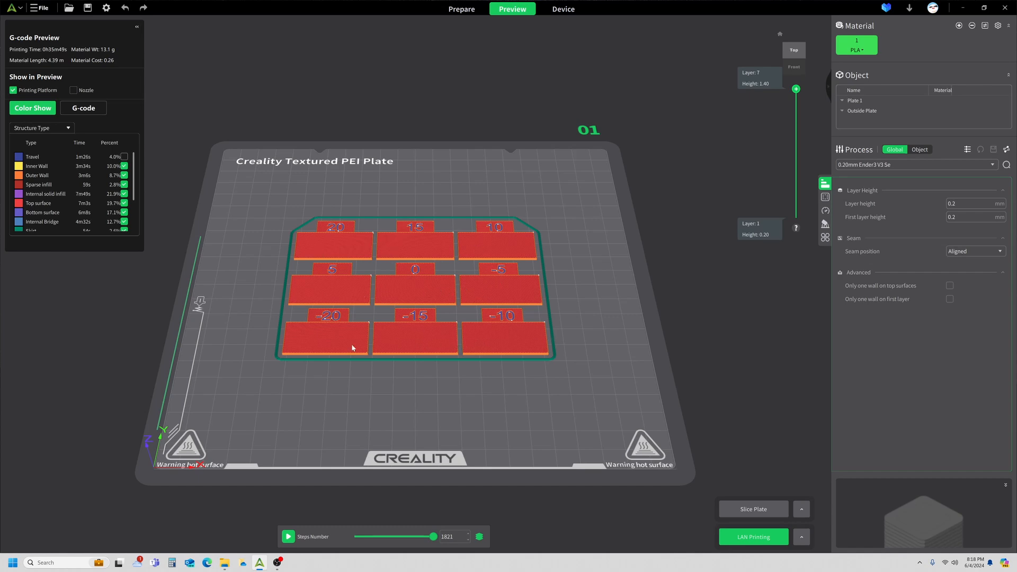
pyautogui.moveTo(653, 383)
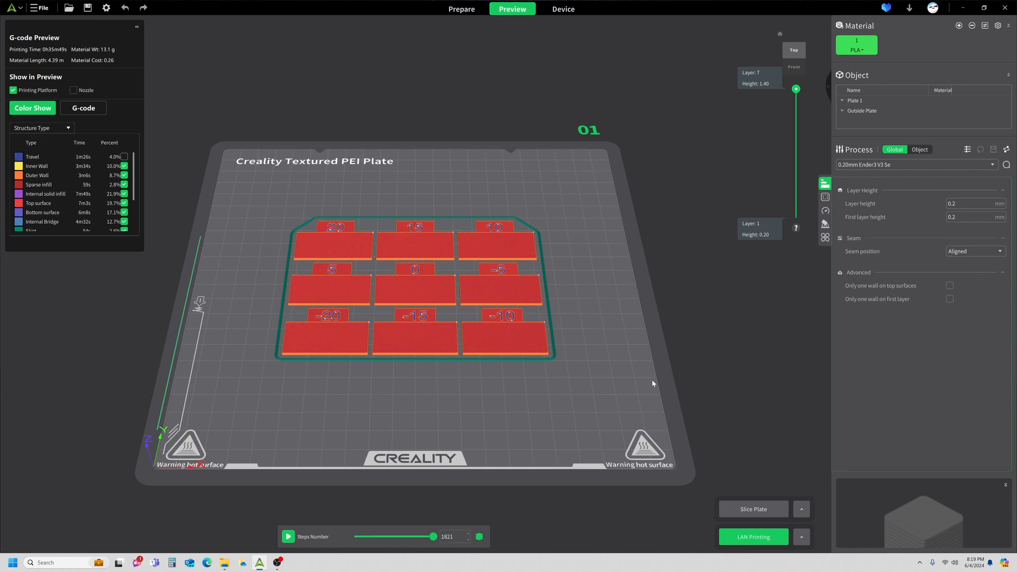
pyautogui.moveTo(682, 274)
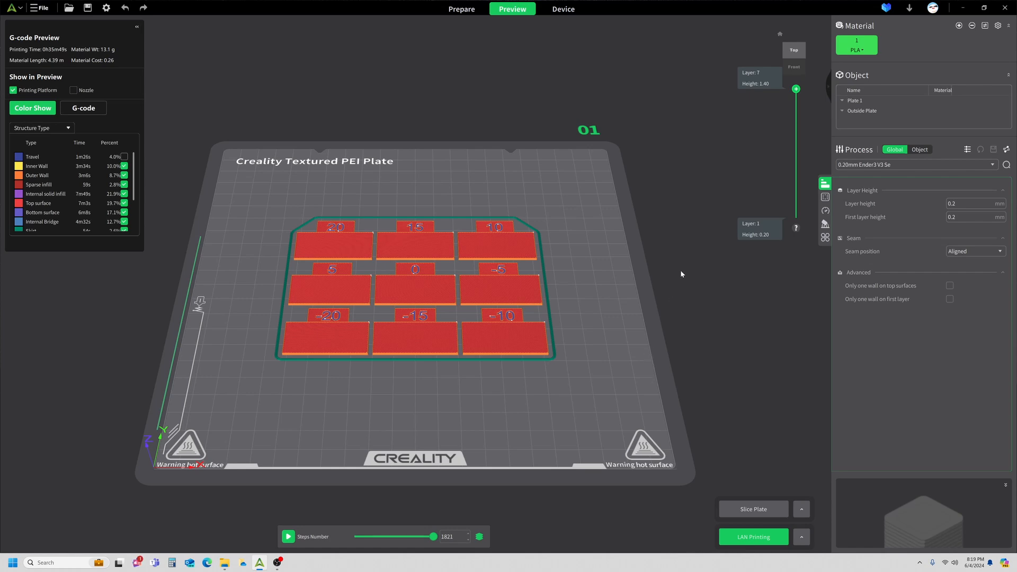
pyautogui.moveTo(494, 18)
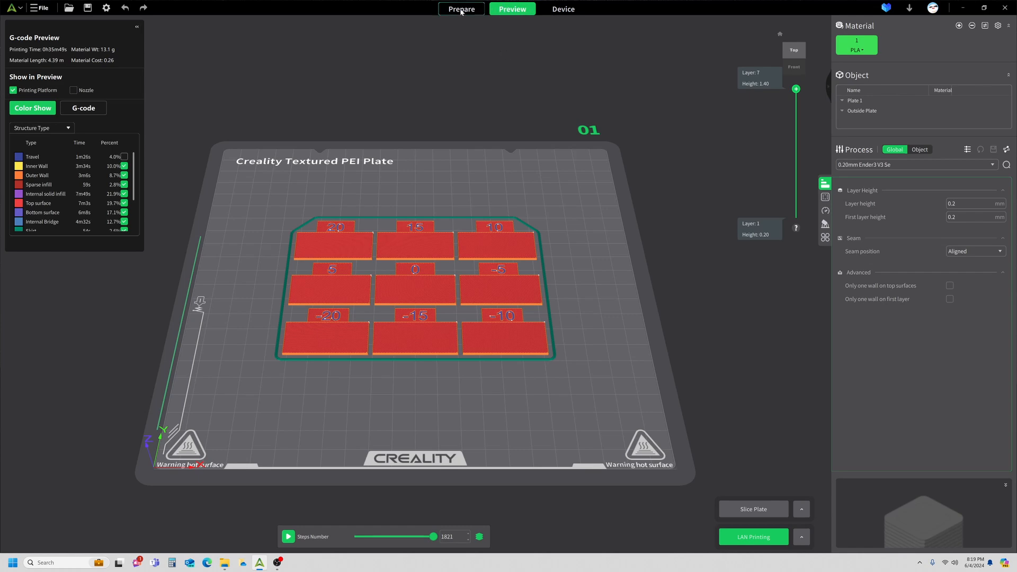
pyautogui.click(461, 9)
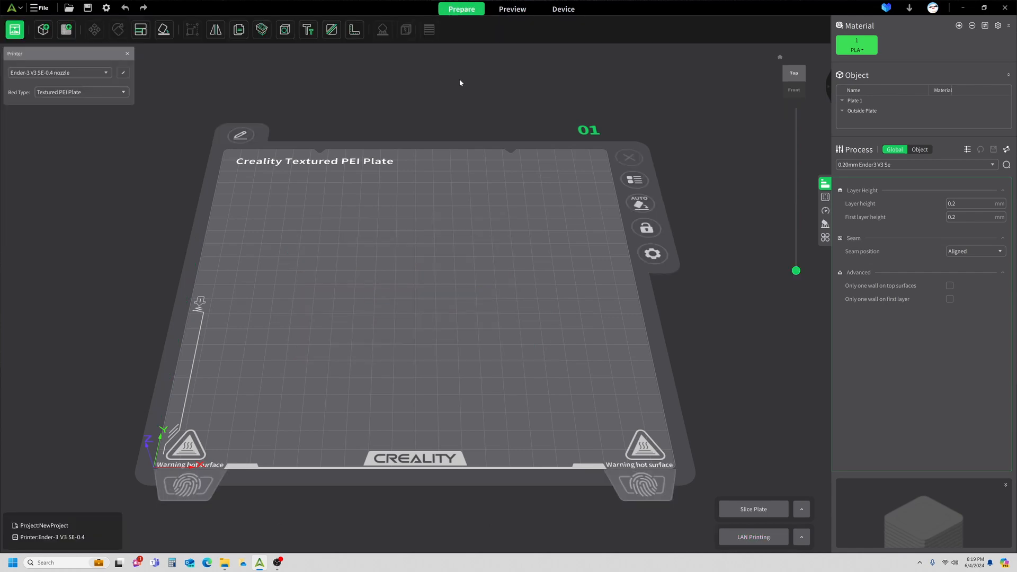
pyautogui.click(513, 8)
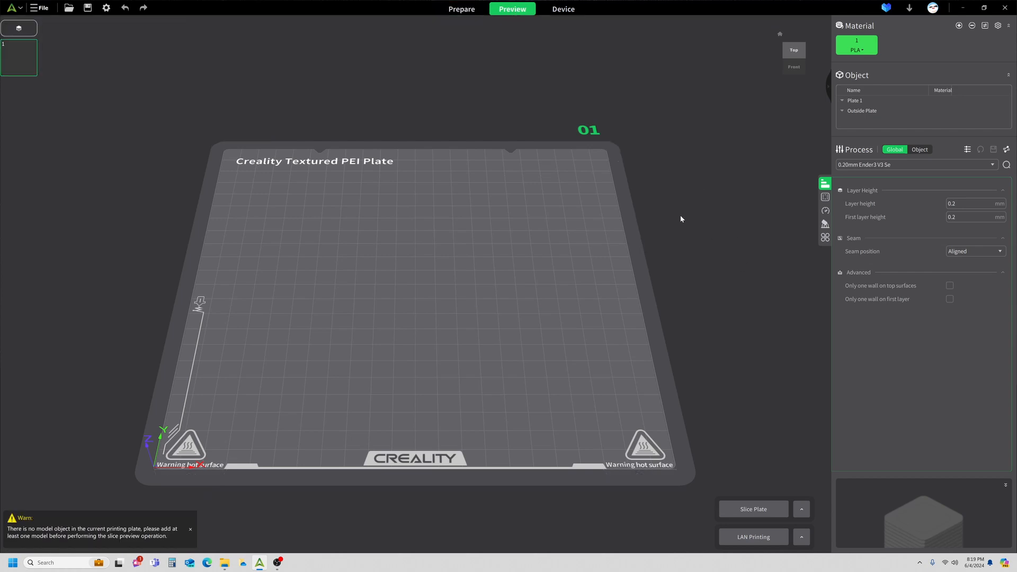
pyautogui.moveTo(60, 555)
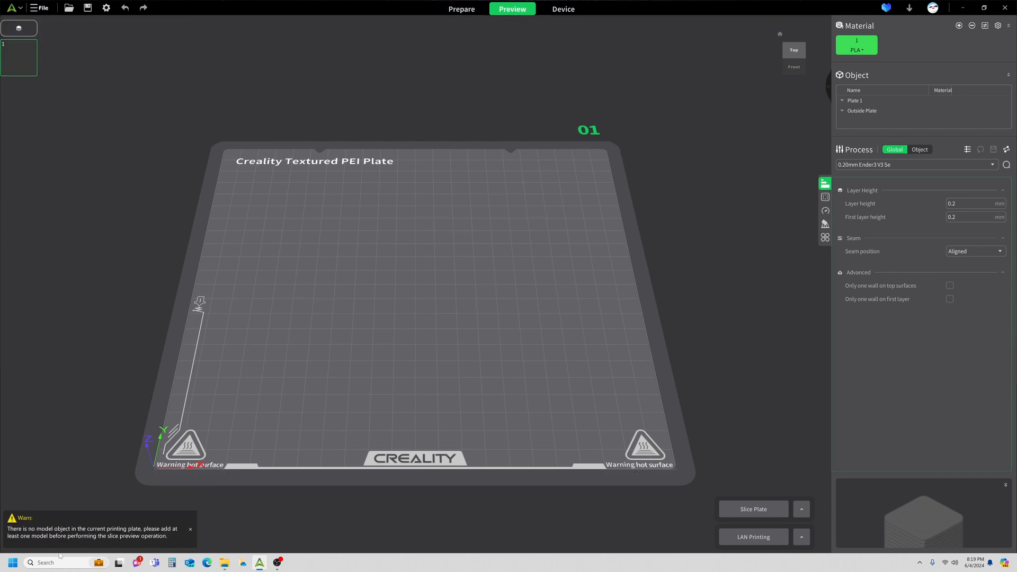
pyautogui.moveTo(336, 59)
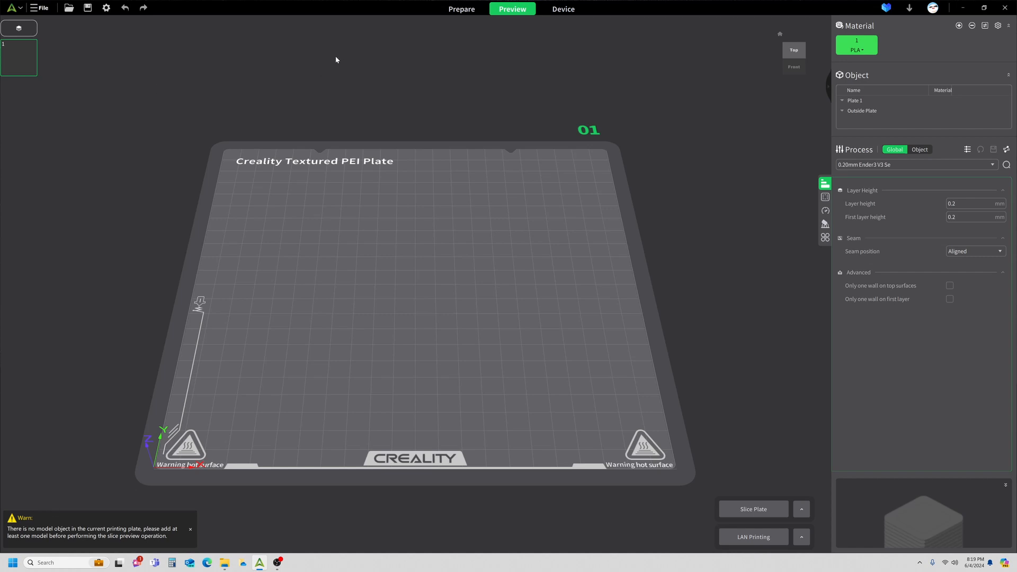
pyautogui.click(20, 6)
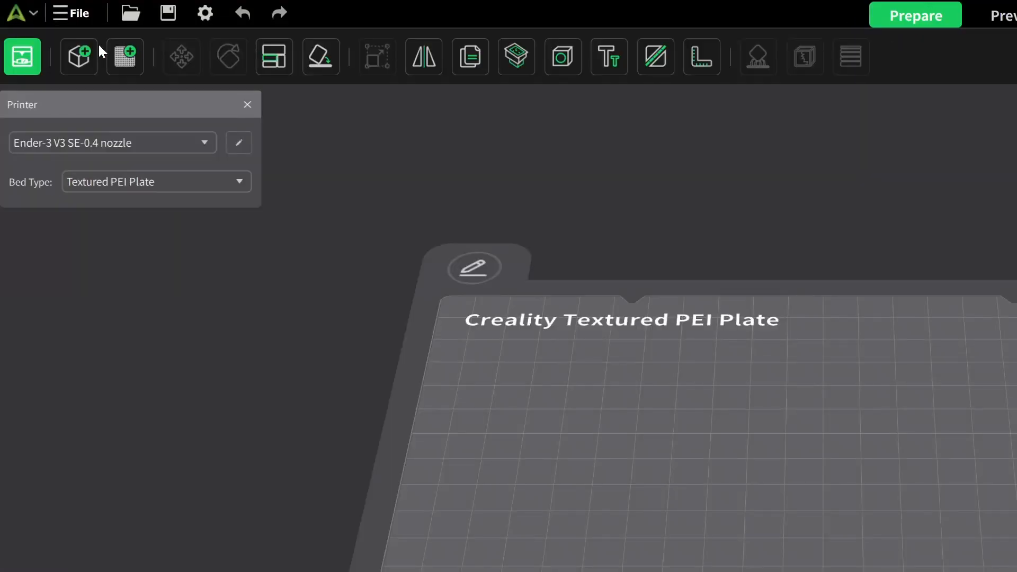
pyautogui.click(74, 15)
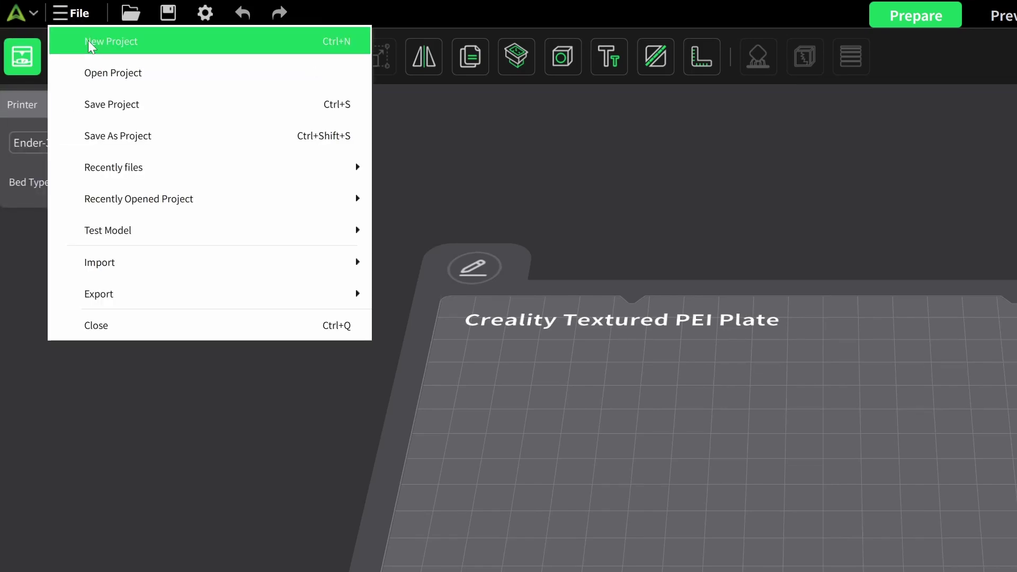
pyautogui.click(112, 42)
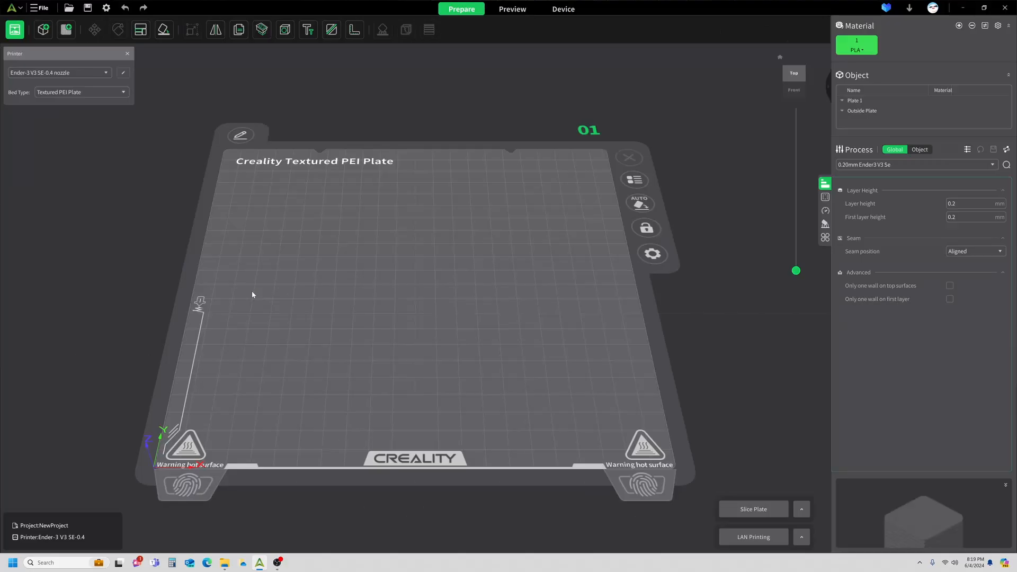
pyautogui.moveTo(62, 76)
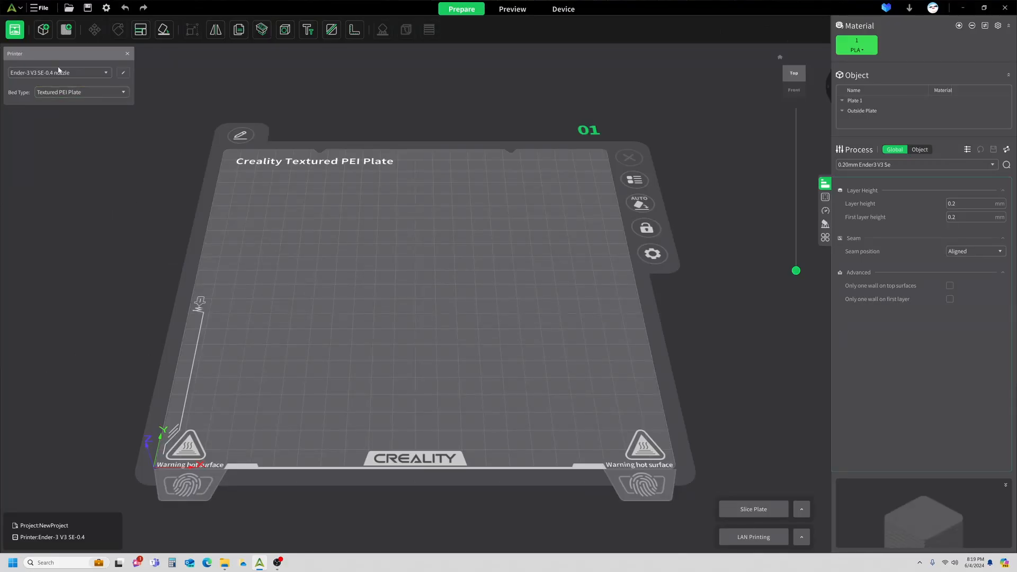
pyautogui.moveTo(428, 84)
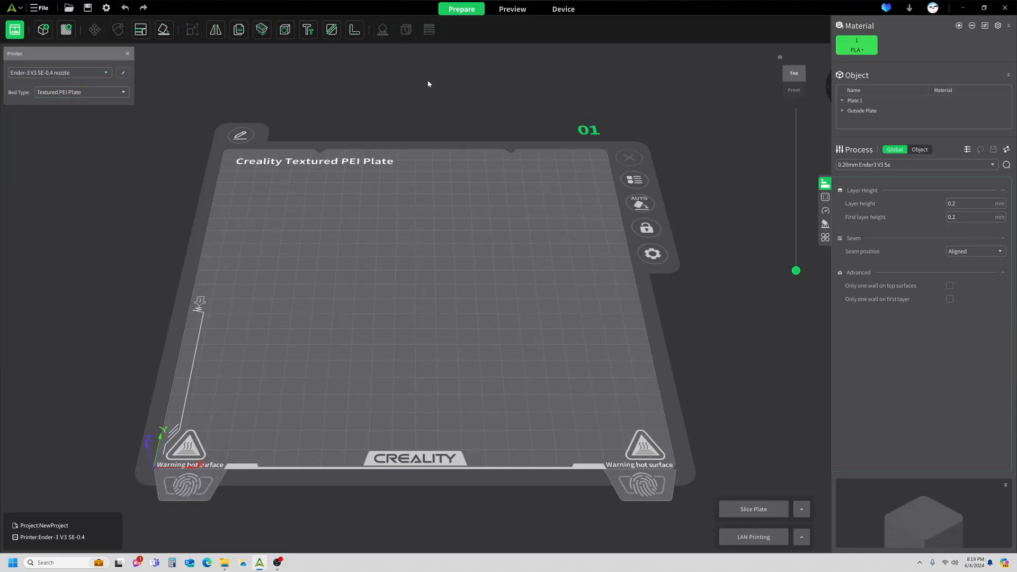
# - Start the Pass 1 flow-ratio calibration test from the Calibration menu
pyautogui.click(856, 46)
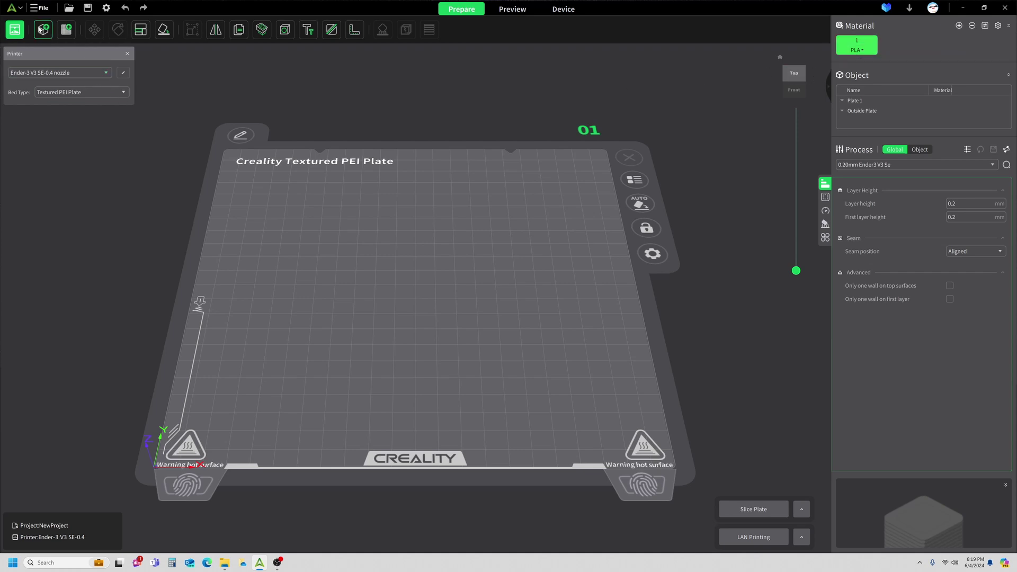
pyautogui.click(41, 7)
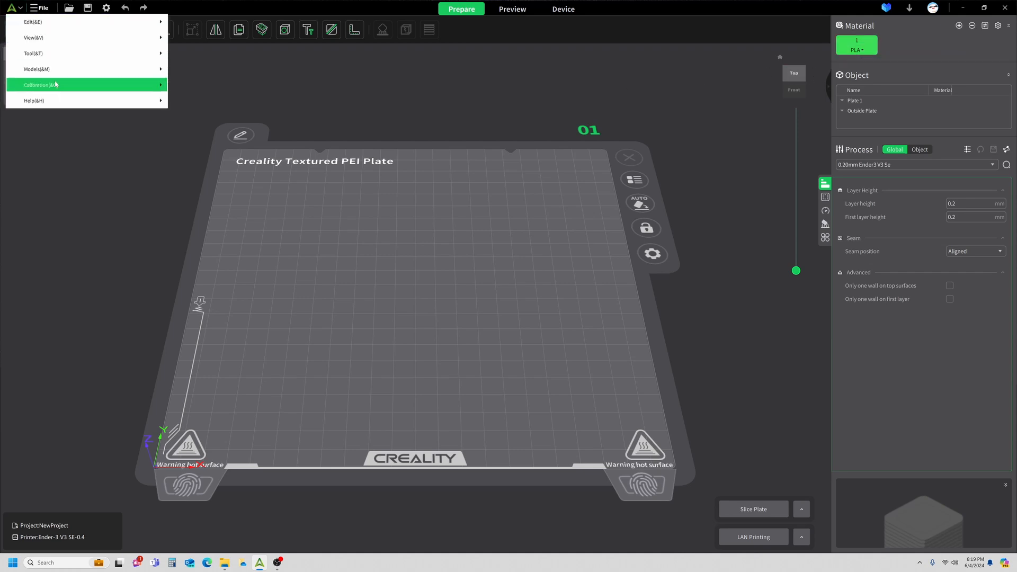
pyautogui.moveTo(53, 85)
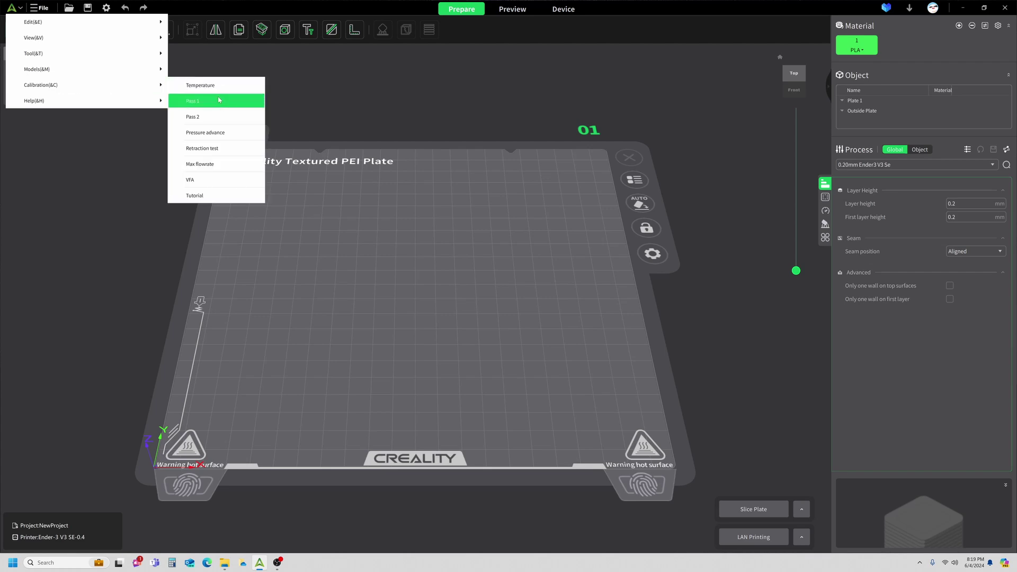
pyautogui.click(513, 8)
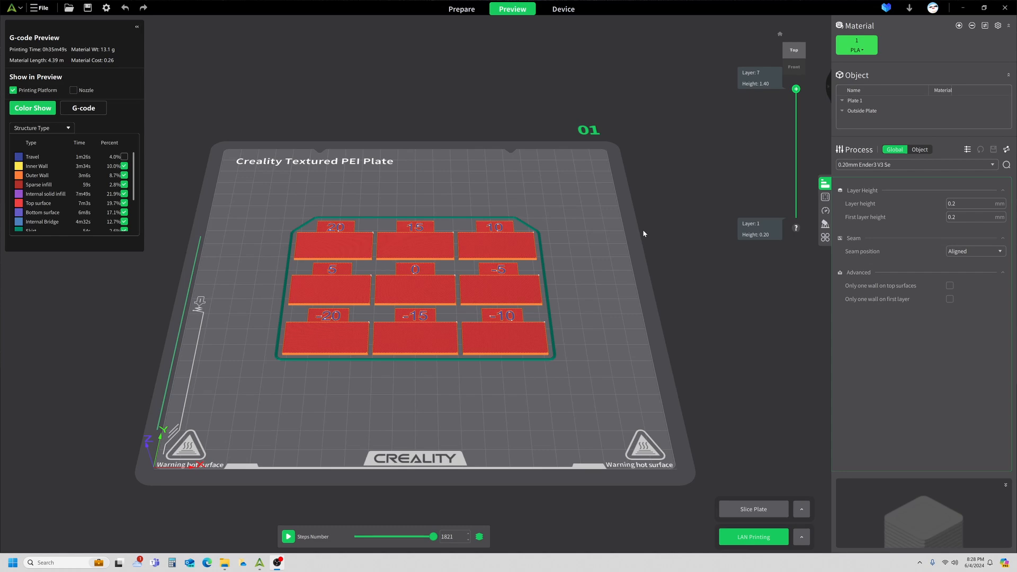
pyautogui.moveTo(546, 287)
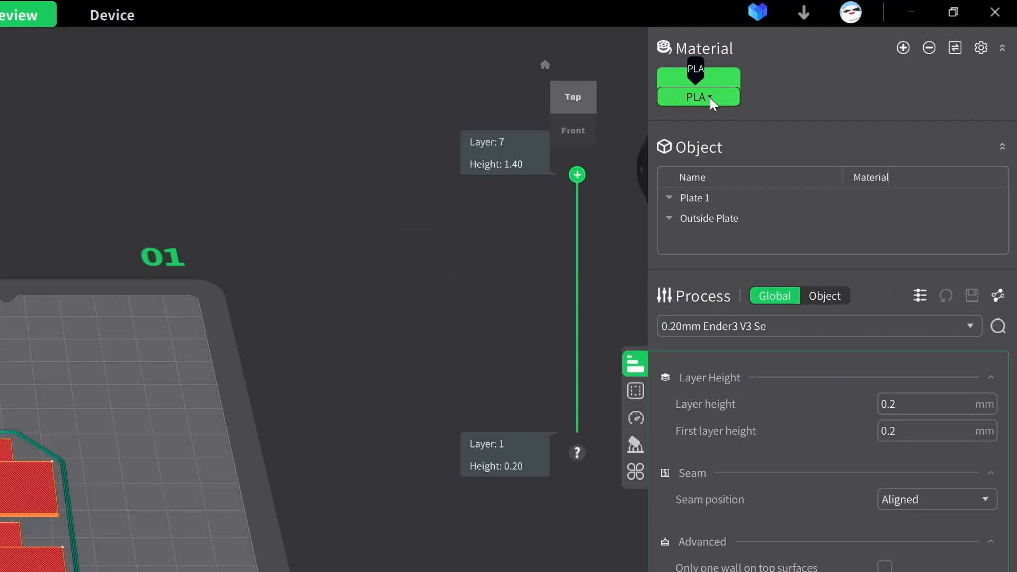
# - Bring up the FreMover_PLA filament profile in Manage Materials for editing
pyautogui.click(699, 87)
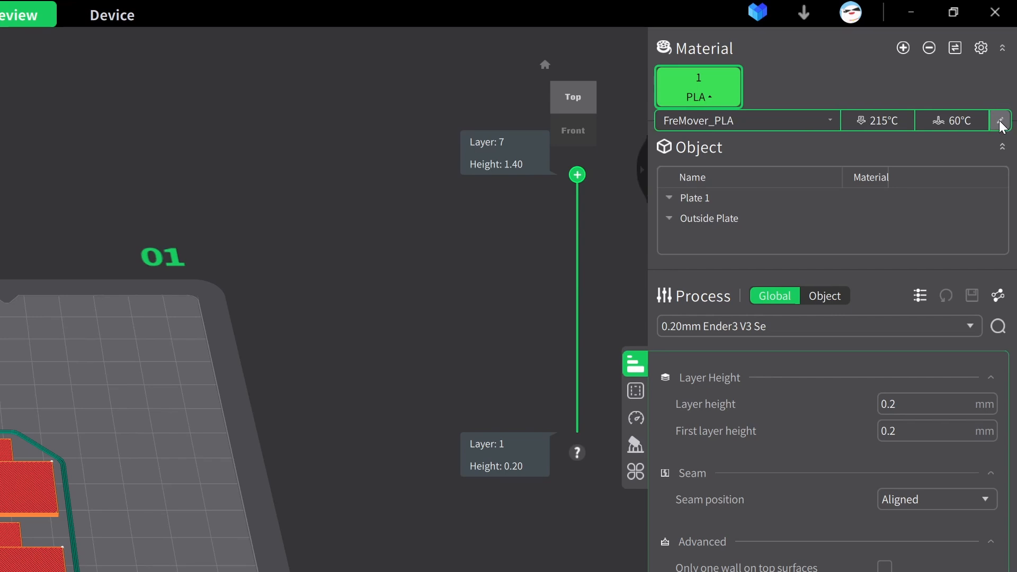
pyautogui.click(1003, 120)
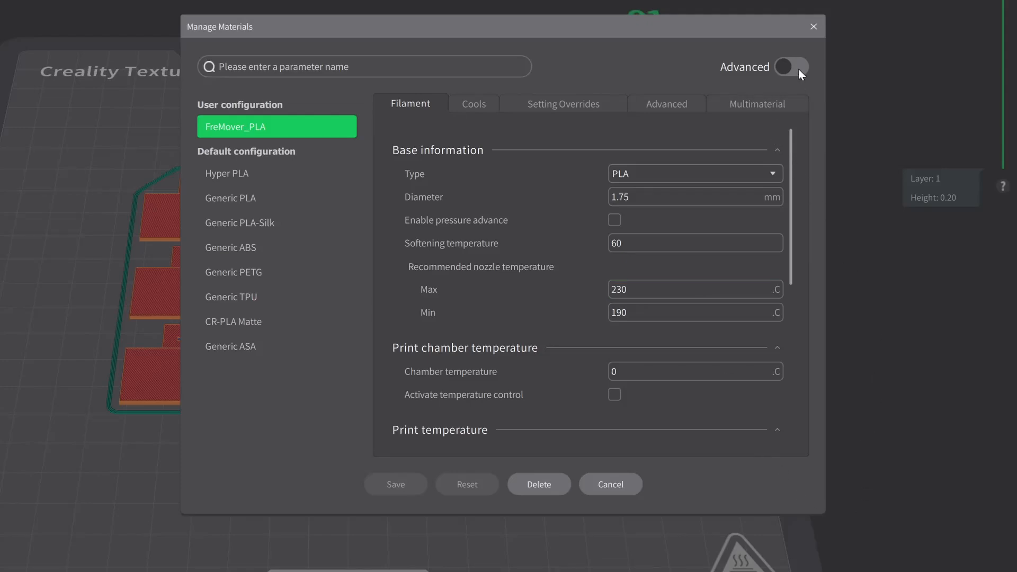
# - Enable Advanced settings and return to FreMover_PLA, showing flow ratio 0.98
pyautogui.click(790, 67)
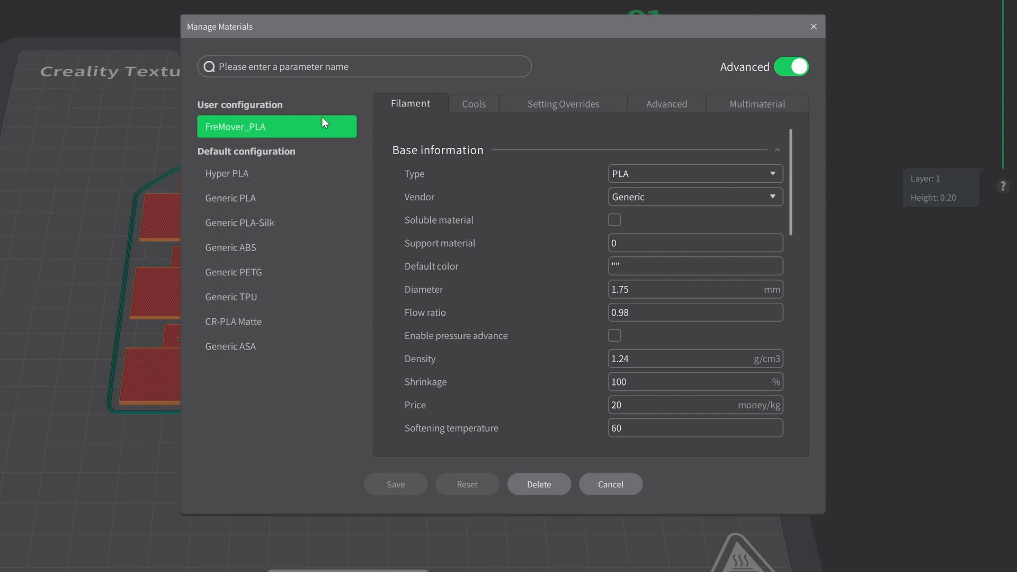
pyautogui.moveTo(352, 342)
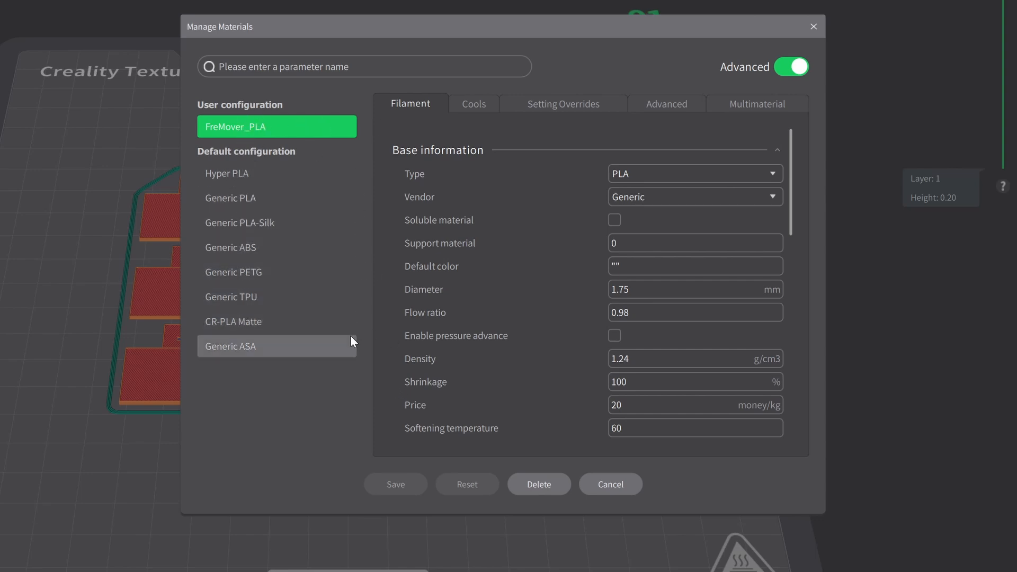
pyautogui.moveTo(365, 377)
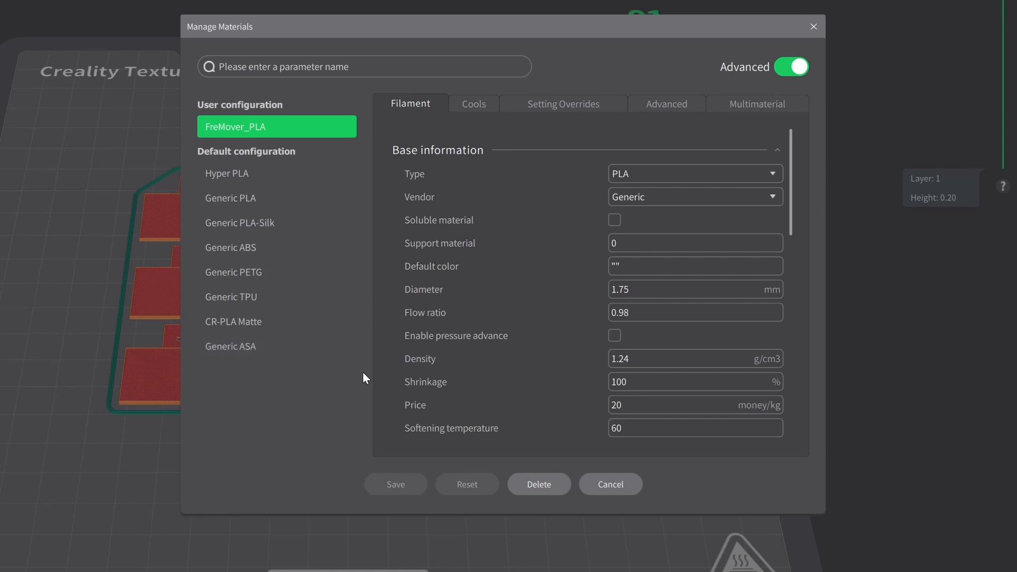
pyautogui.click(231, 199)
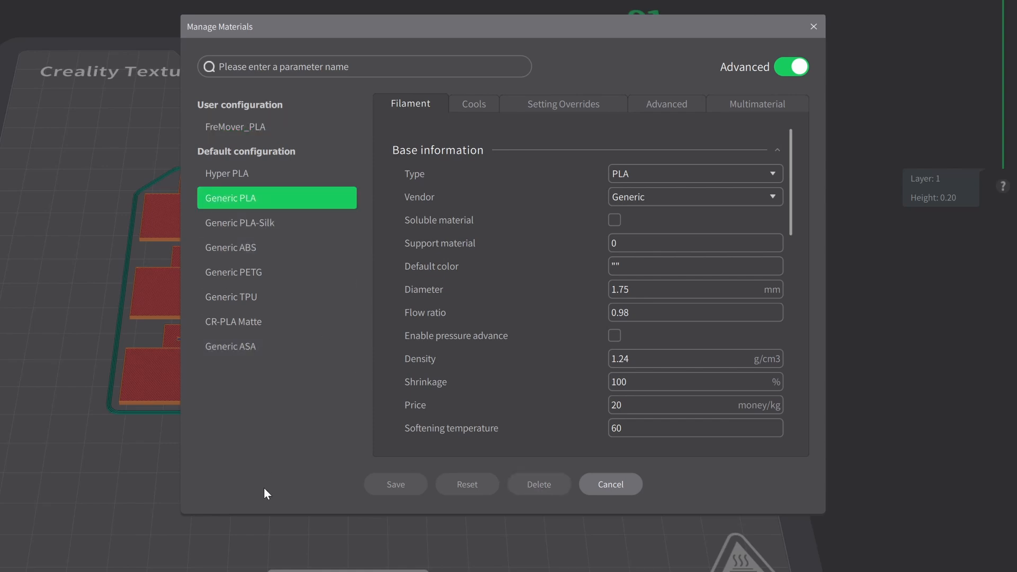
pyautogui.click(235, 127)
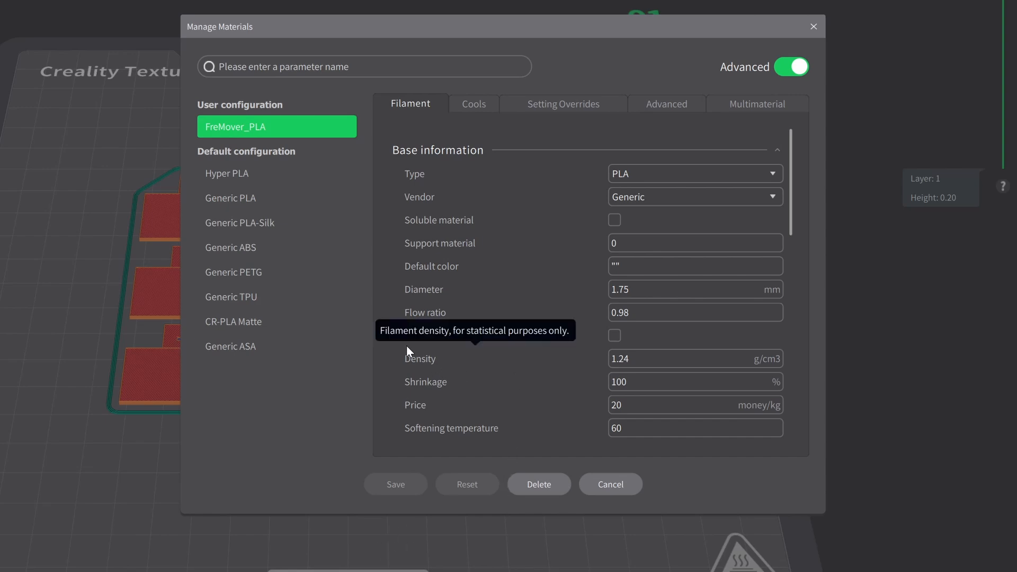
pyautogui.moveTo(430, 320)
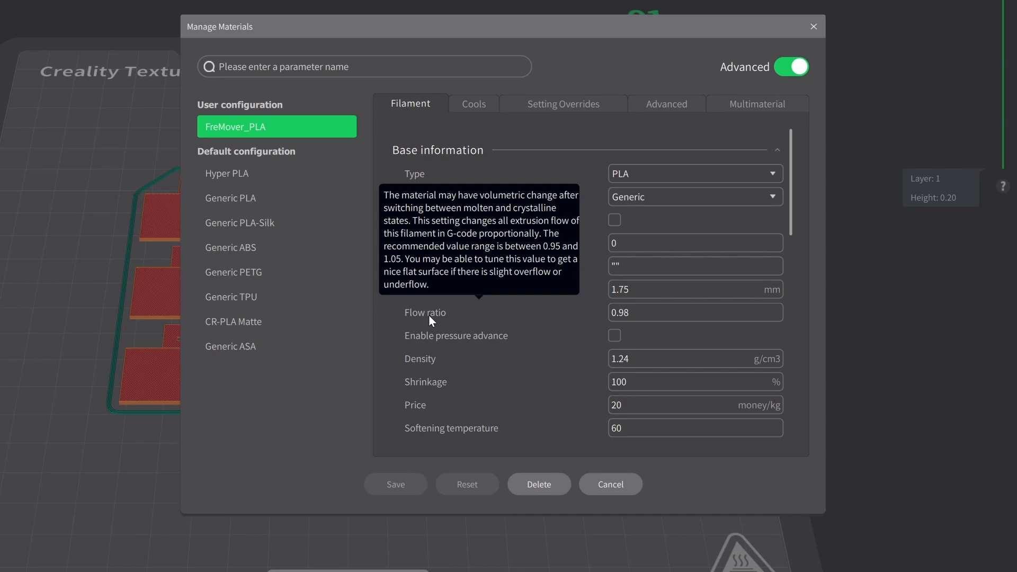
pyautogui.moveTo(895, 519)
pyautogui.write('0.931')
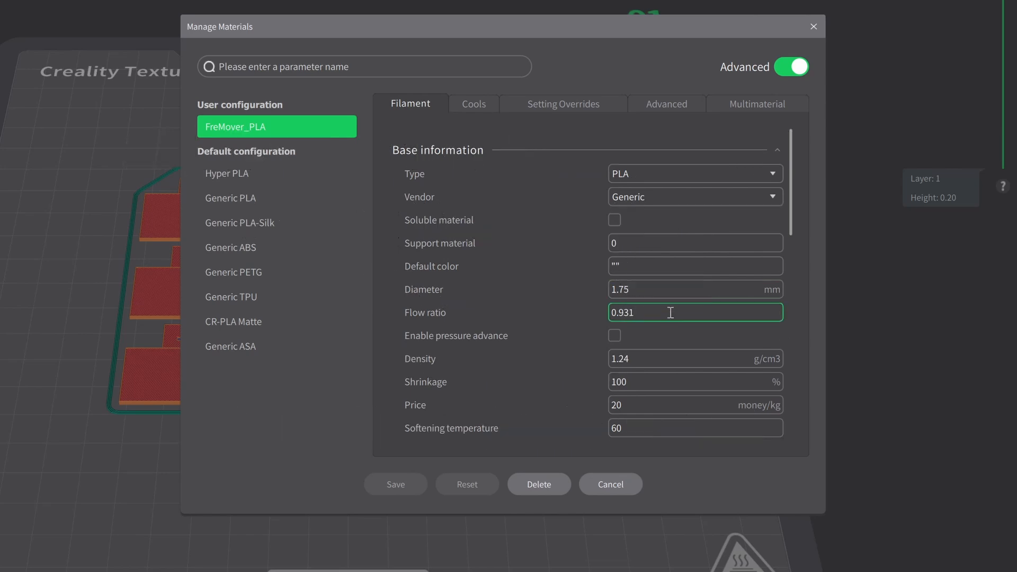
# - Save FreMover_PLA with flow ratio 0.931, overwriting the existing preset
pyautogui.click(695, 289)
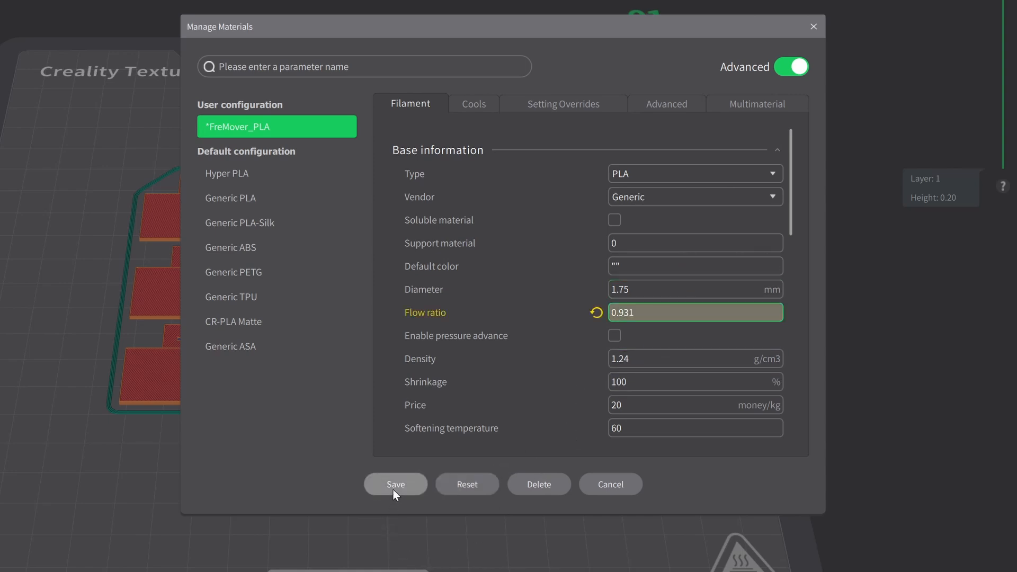
pyautogui.click(397, 484)
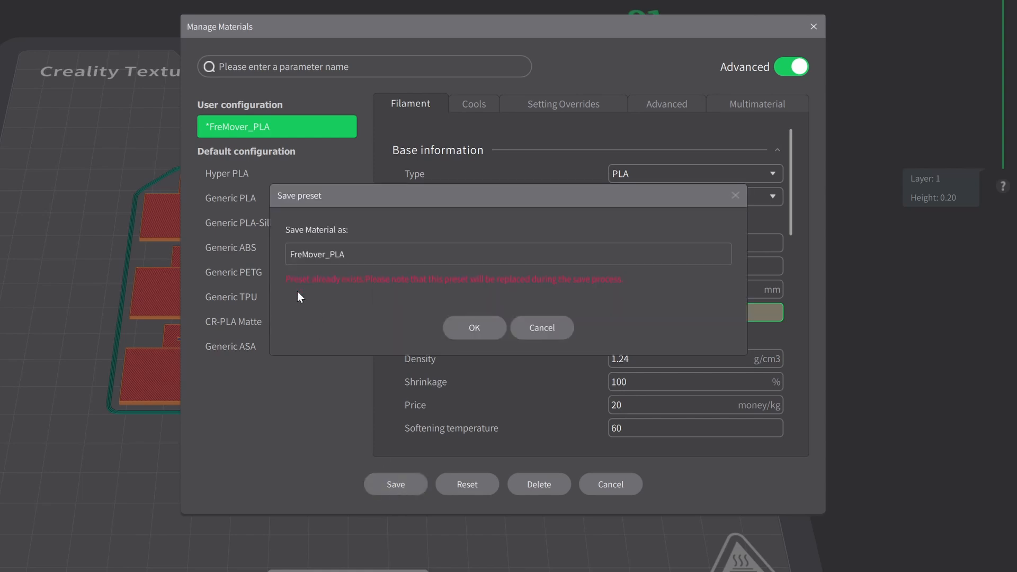
pyautogui.moveTo(397, 307)
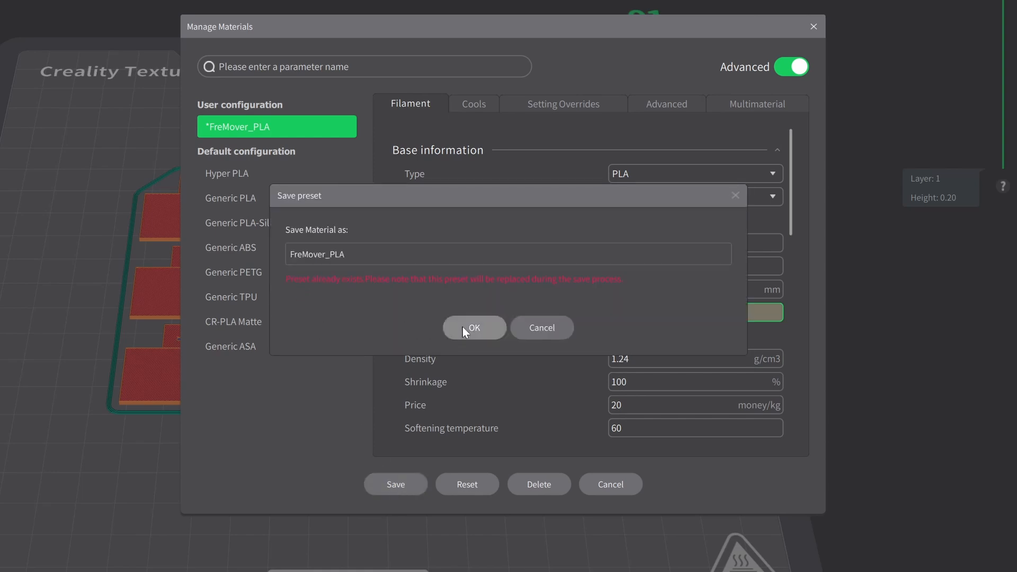
pyautogui.click(474, 327)
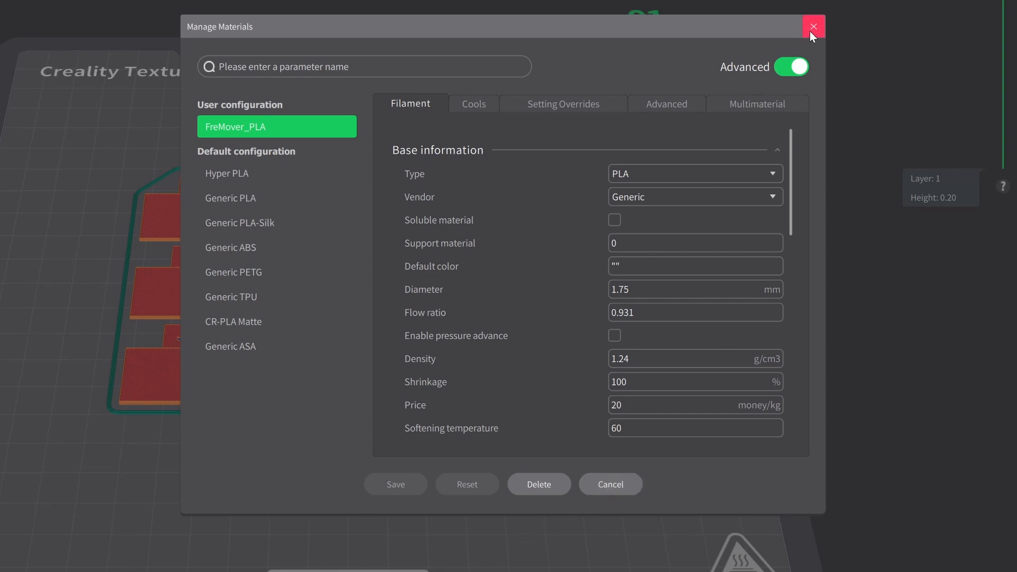
# - Start a fresh empty project and bring up the calibration test options
pyautogui.click(813, 25)
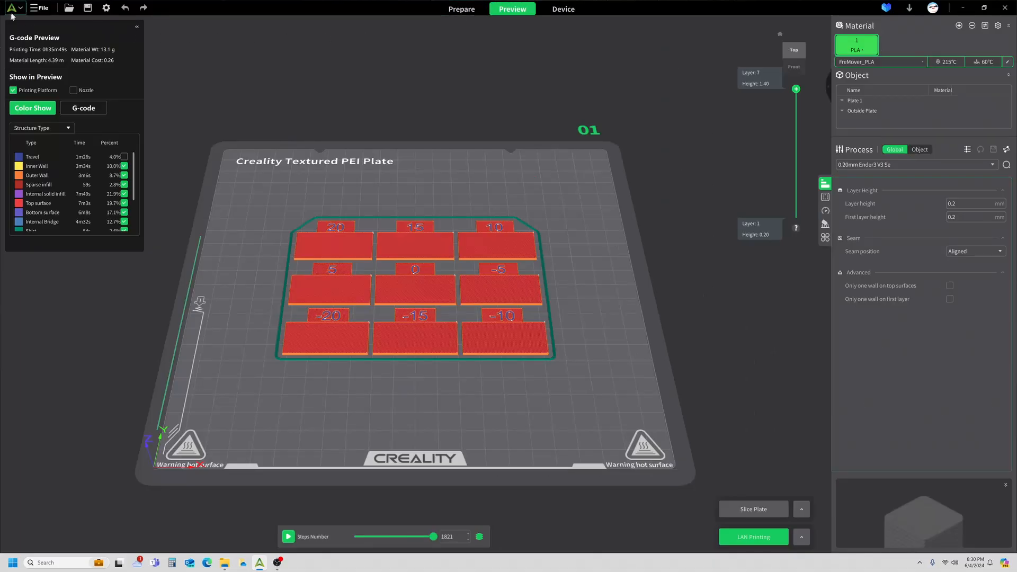
pyautogui.click(78, 12)
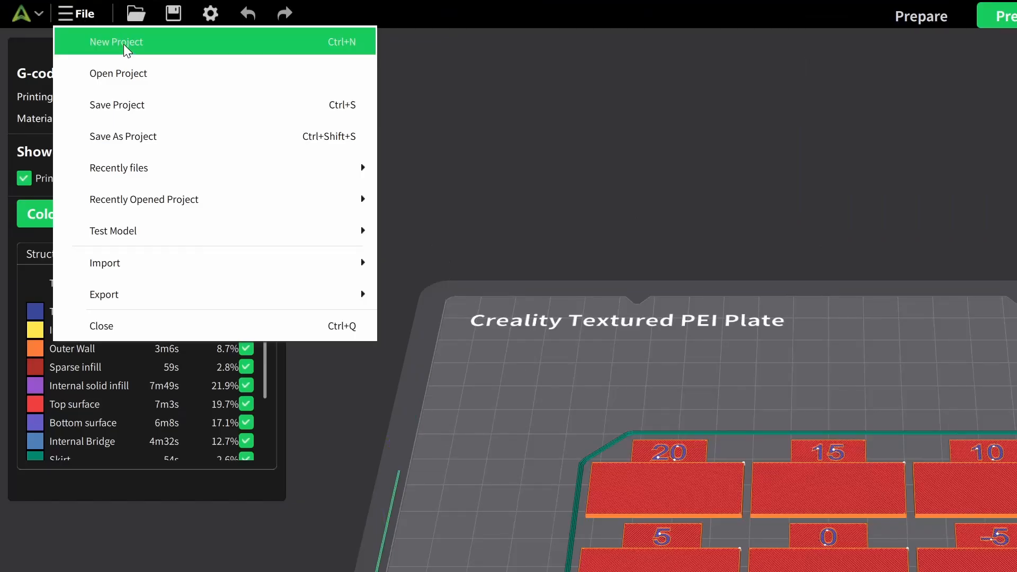
pyautogui.click(116, 42)
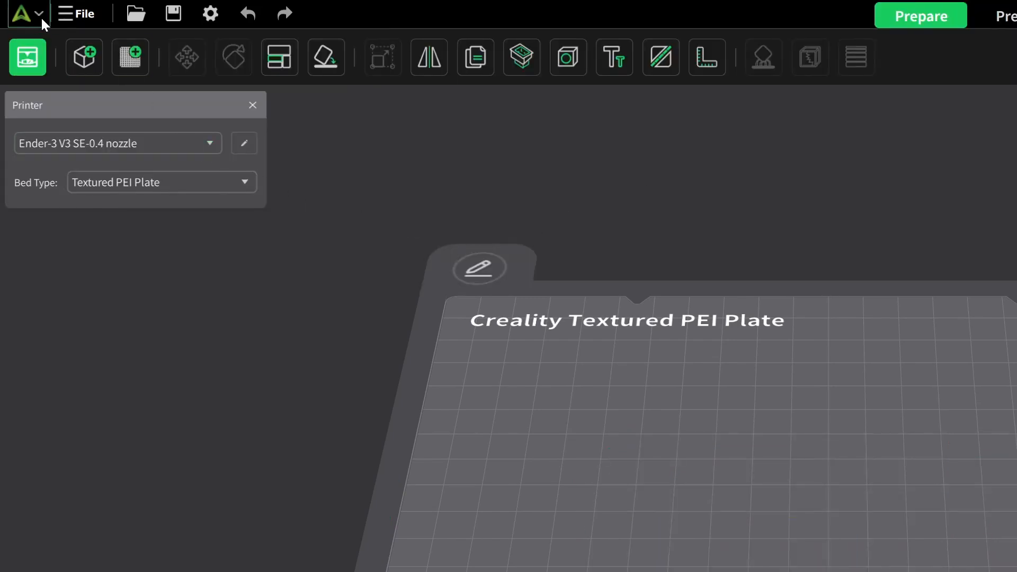
pyautogui.click(77, 14)
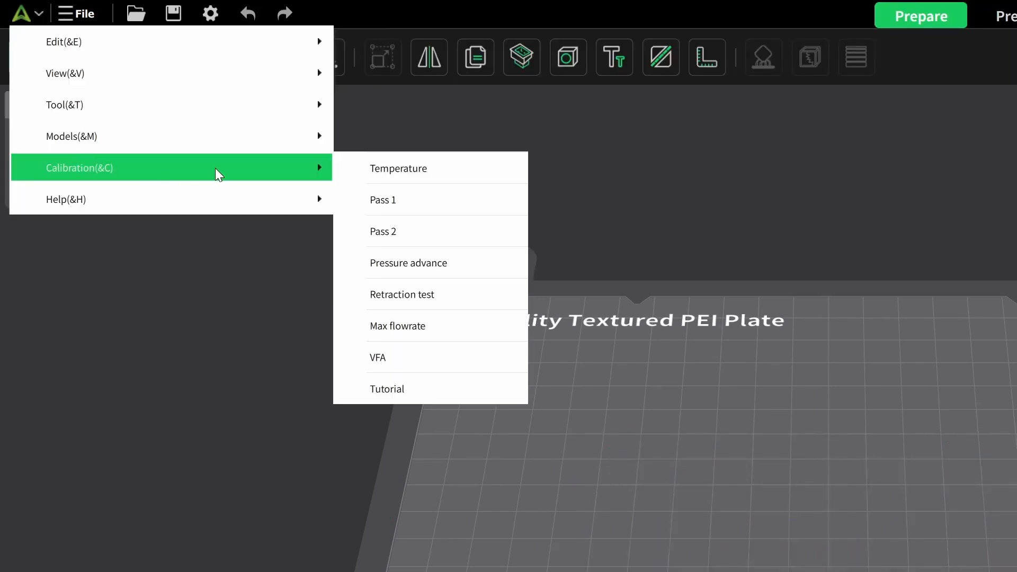
pyautogui.moveTo(403, 234)
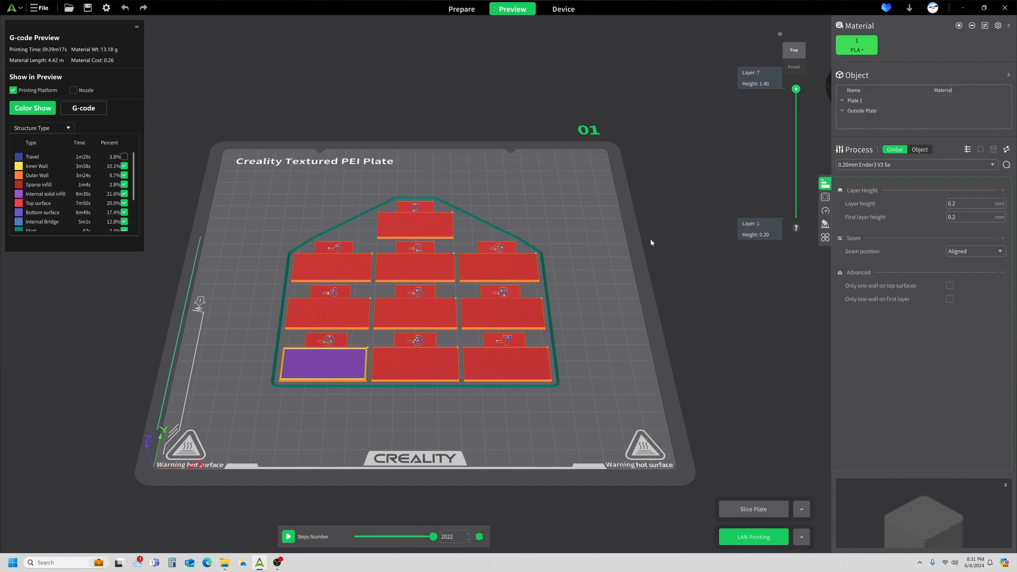
pyautogui.moveTo(647, 278)
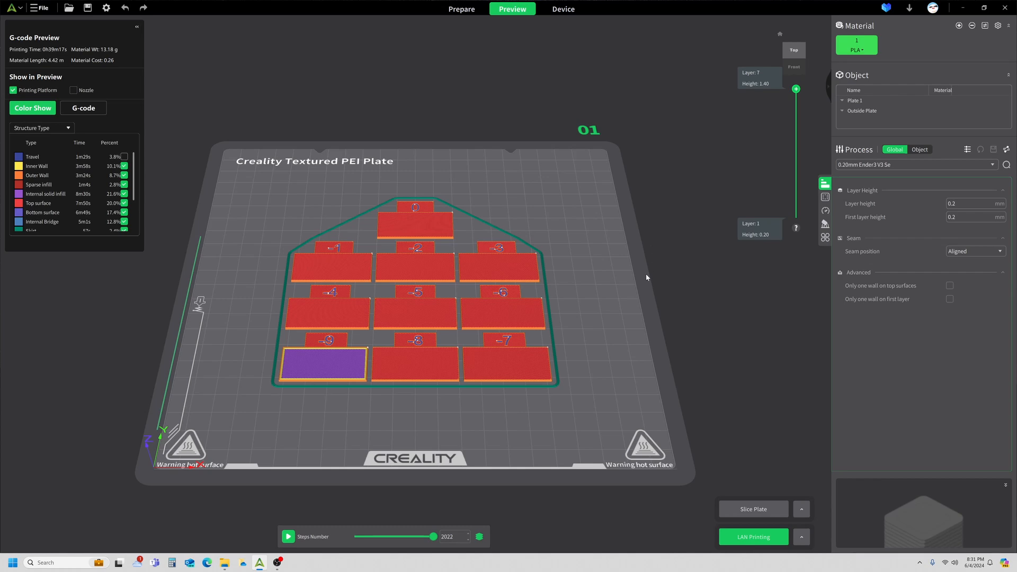
pyautogui.moveTo(594, 318)
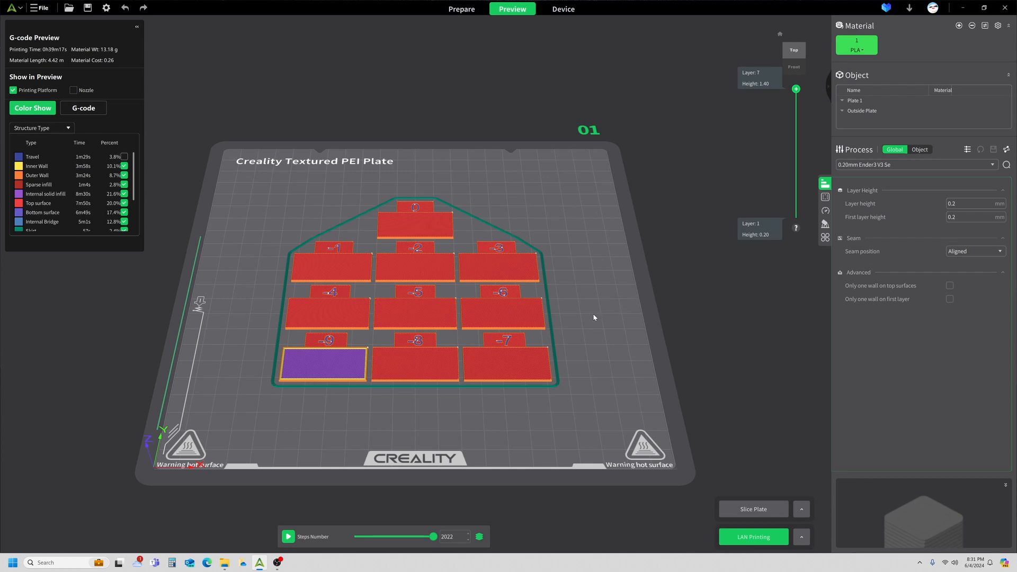
pyautogui.moveTo(625, 254)
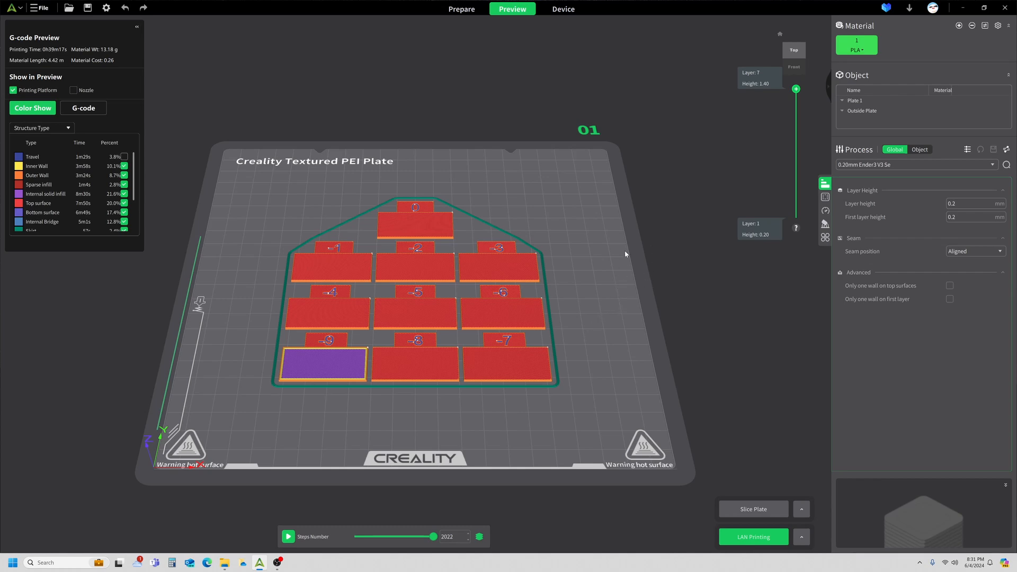
pyautogui.moveTo(620, 267)
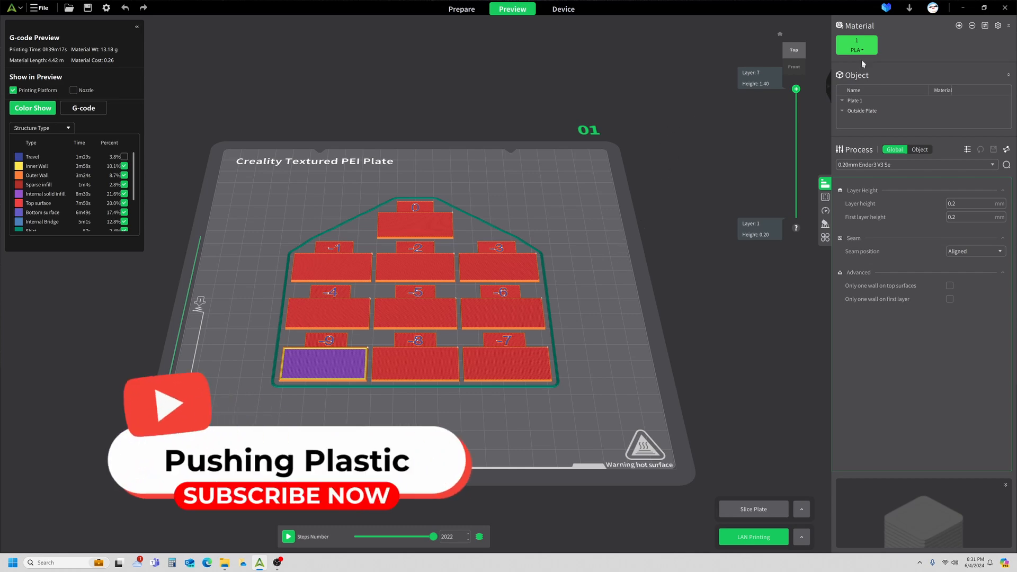
pyautogui.click(856, 44)
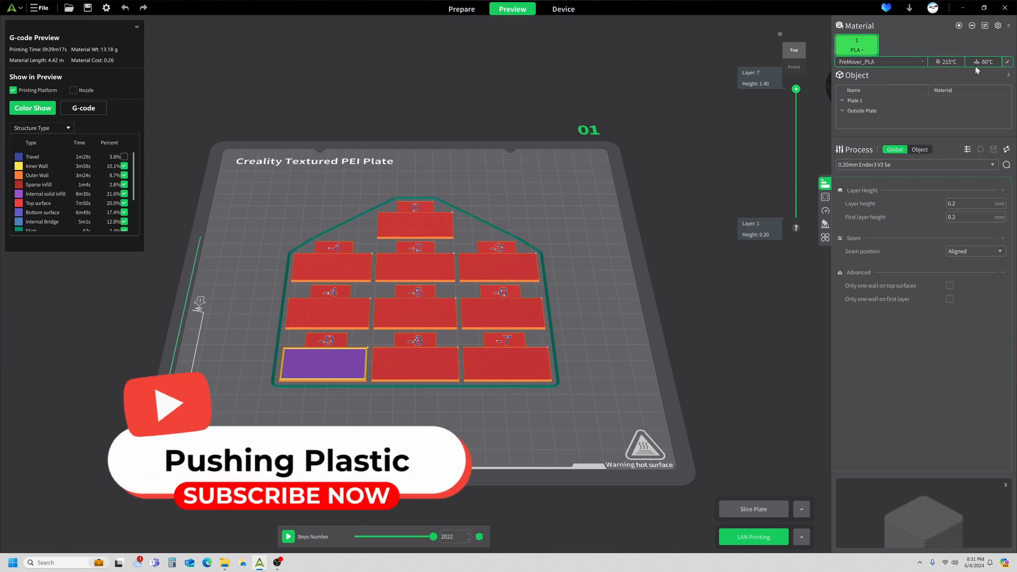
pyautogui.click(1008, 62)
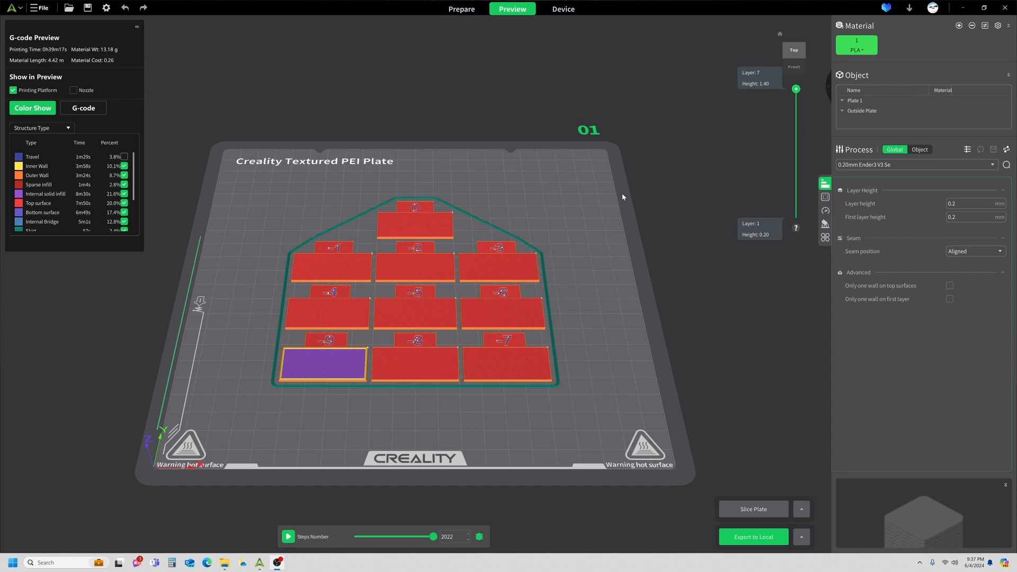
pyautogui.moveTo(587, 197)
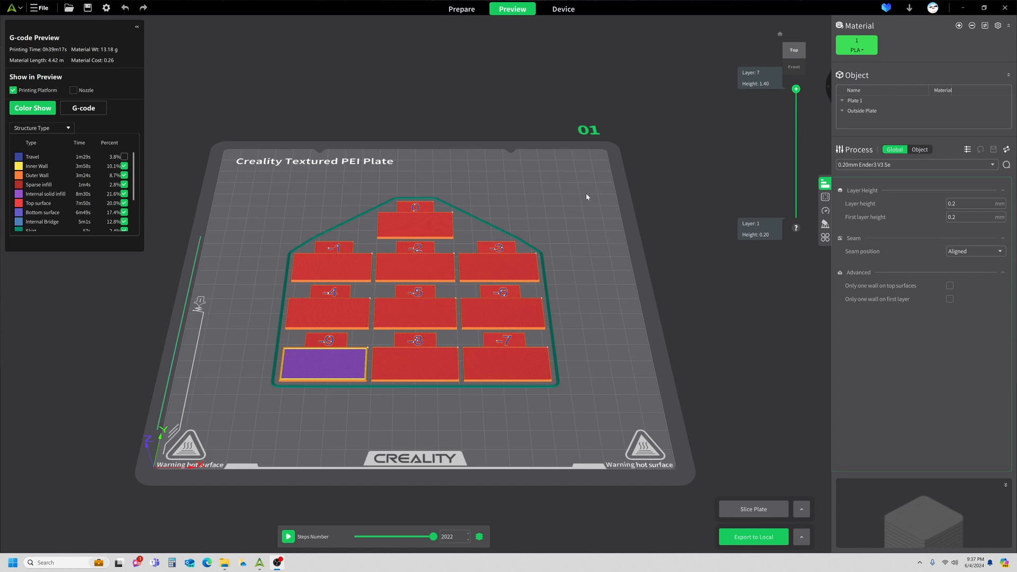
pyautogui.moveTo(503, 100)
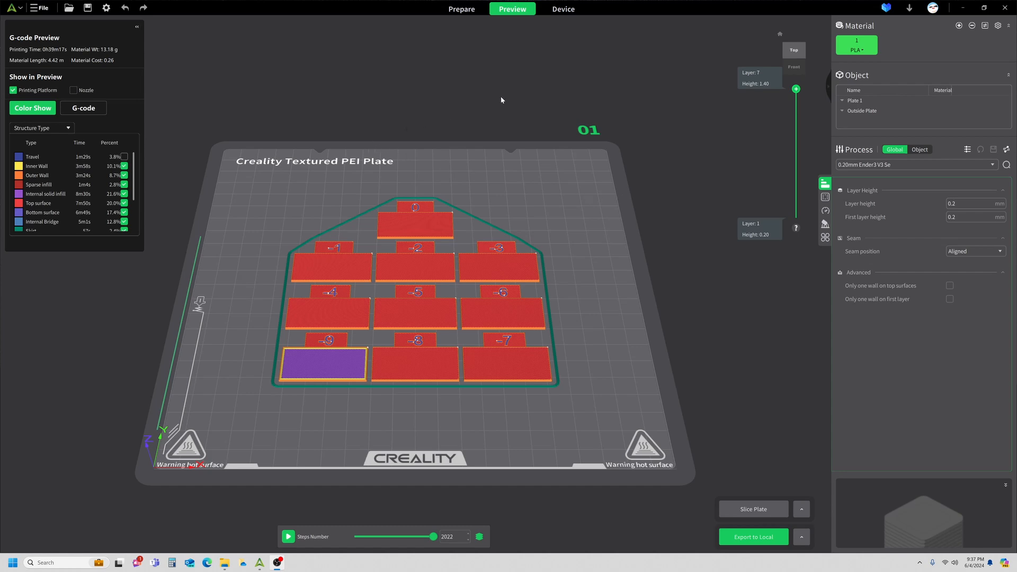
pyautogui.moveTo(862, 66)
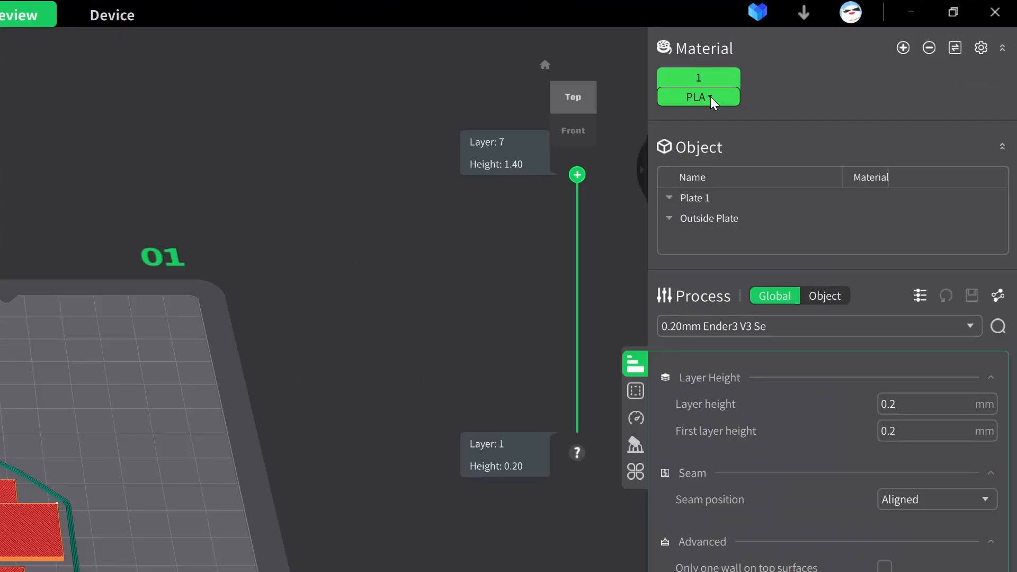
# - Edit the FreMover_PLA flow ratio in Manage Materials, changing 0.931 to 0.922
pyautogui.click(699, 96)
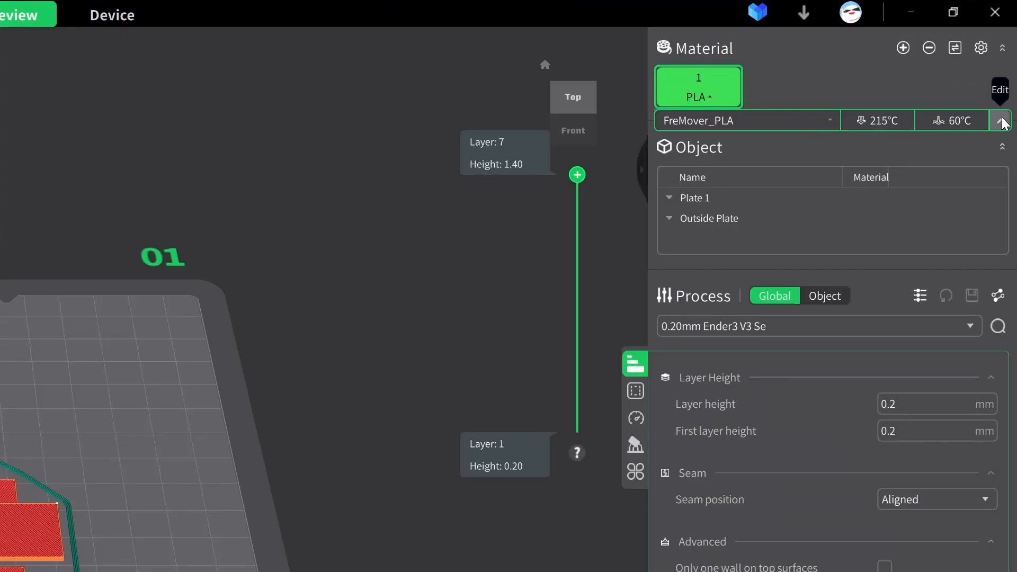
pyautogui.click(1002, 120)
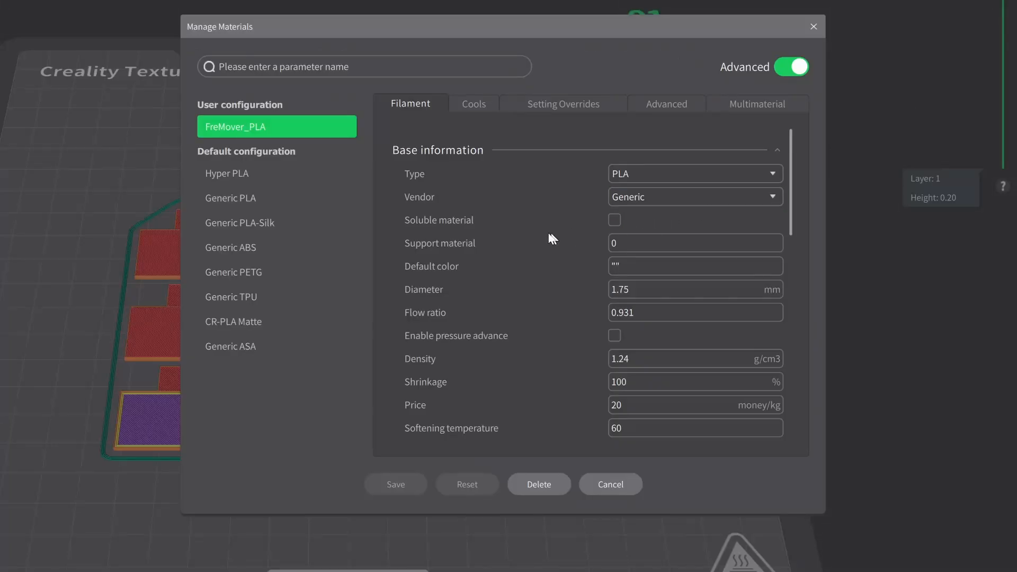
pyautogui.moveTo(581, 330)
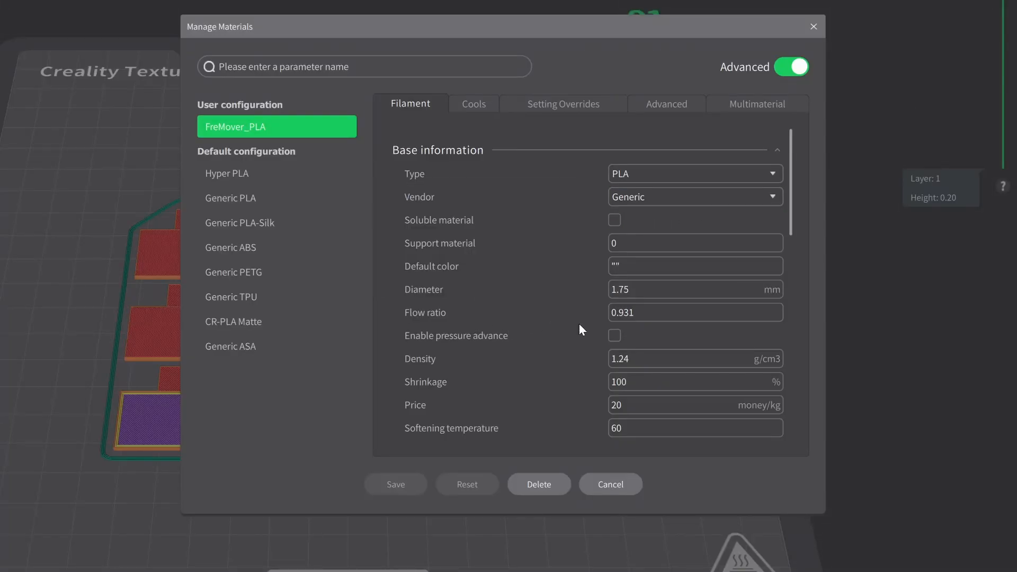
pyautogui.click(695, 312)
pyautogui.write('0.922')
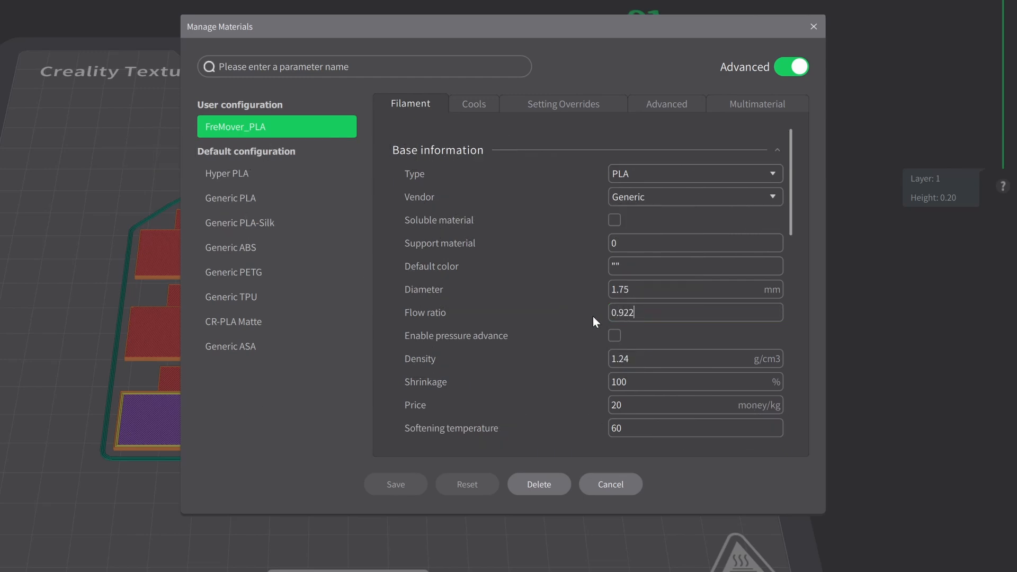
# - Commit flow ratio 0.922 and save it, overwriting the existing FreMover_PLA preset
pyautogui.click(695, 312)
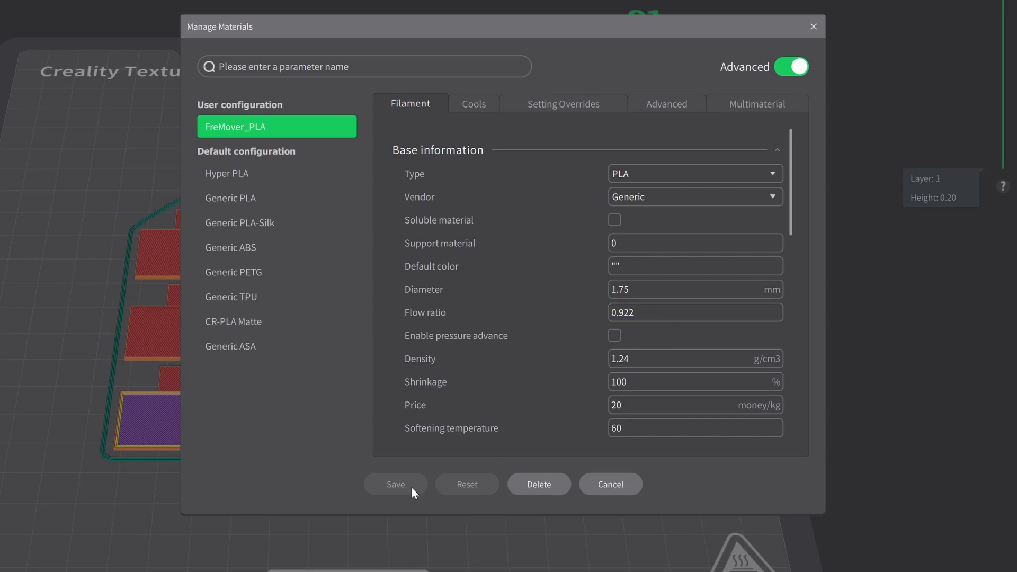
pyautogui.moveTo(412, 513)
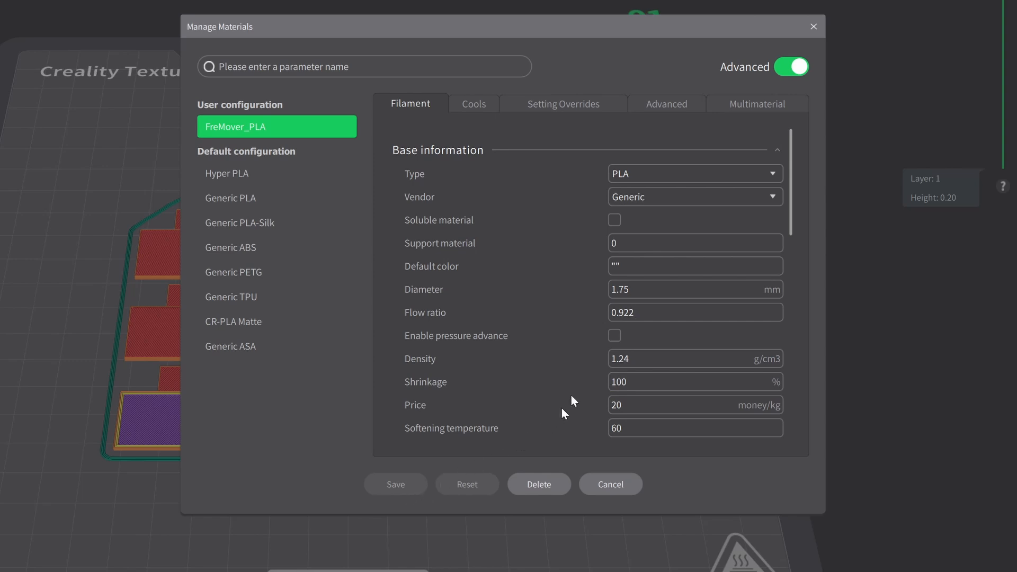
pyautogui.click(695, 358)
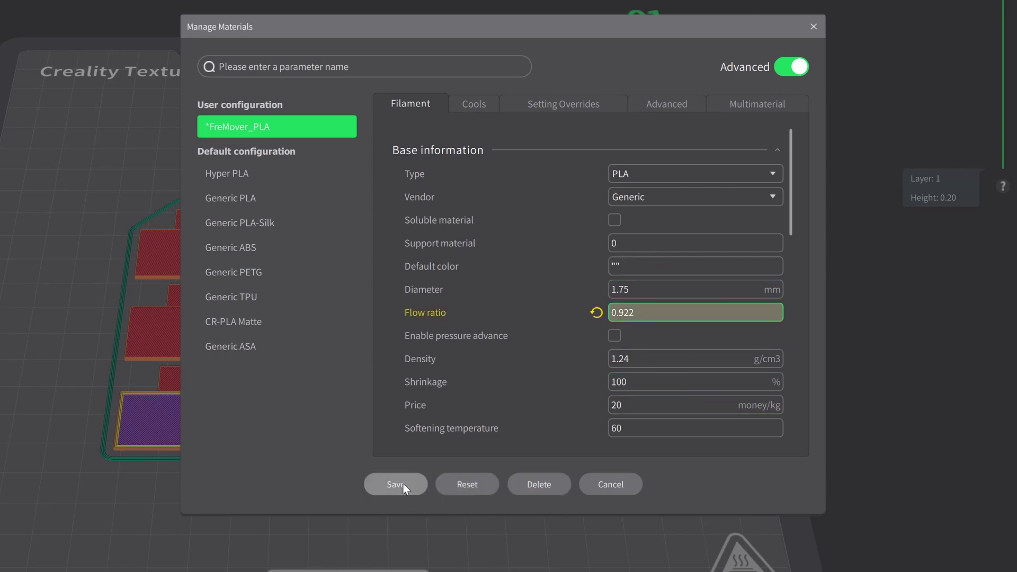
pyautogui.click(397, 484)
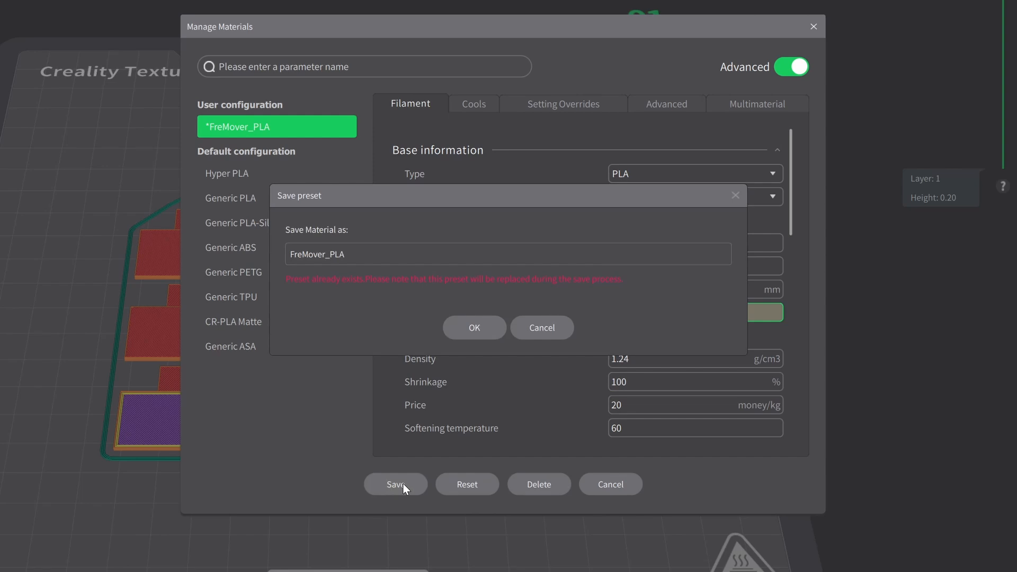
pyautogui.moveTo(420, 308)
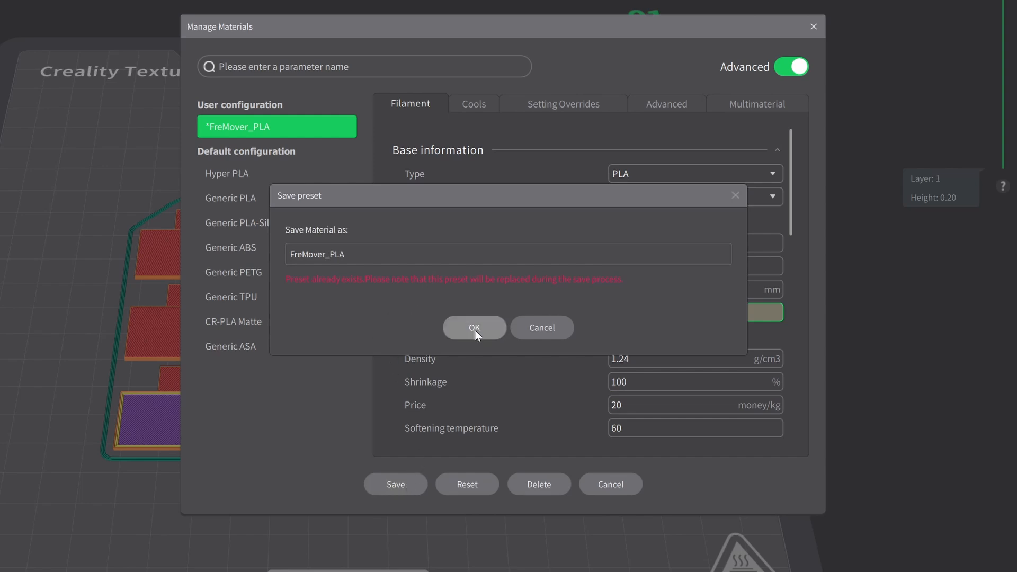
pyautogui.click(475, 327)
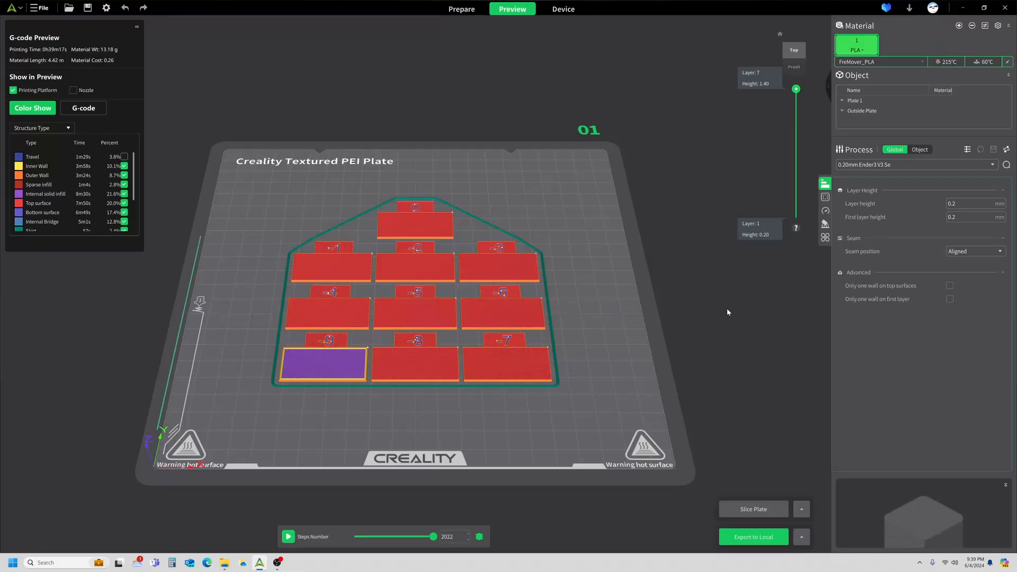
# - Start a fresh empty project and verify FreMover_PLA still shows flow ratio 0.922
pyautogui.click(10, 7)
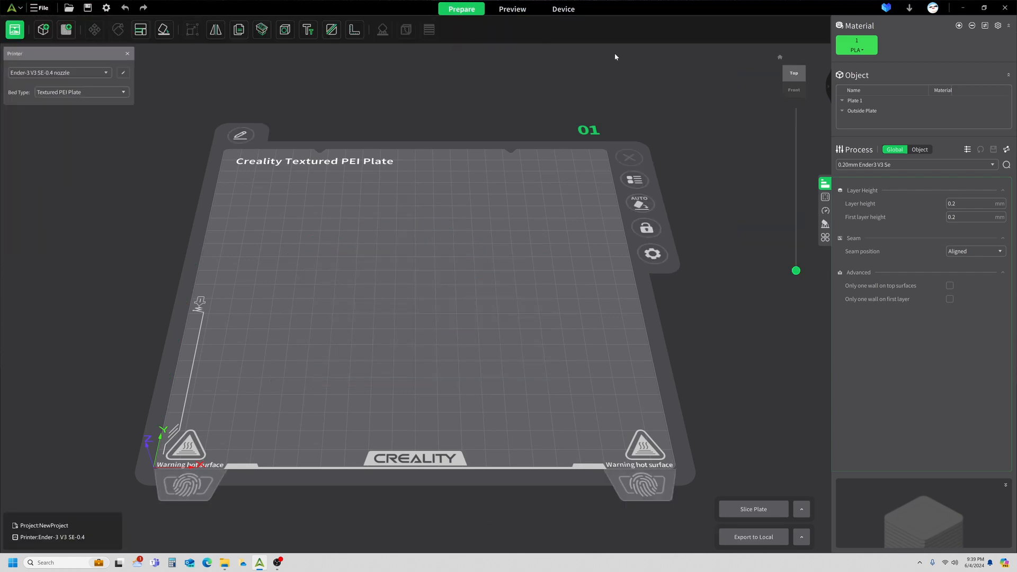
pyautogui.click(856, 44)
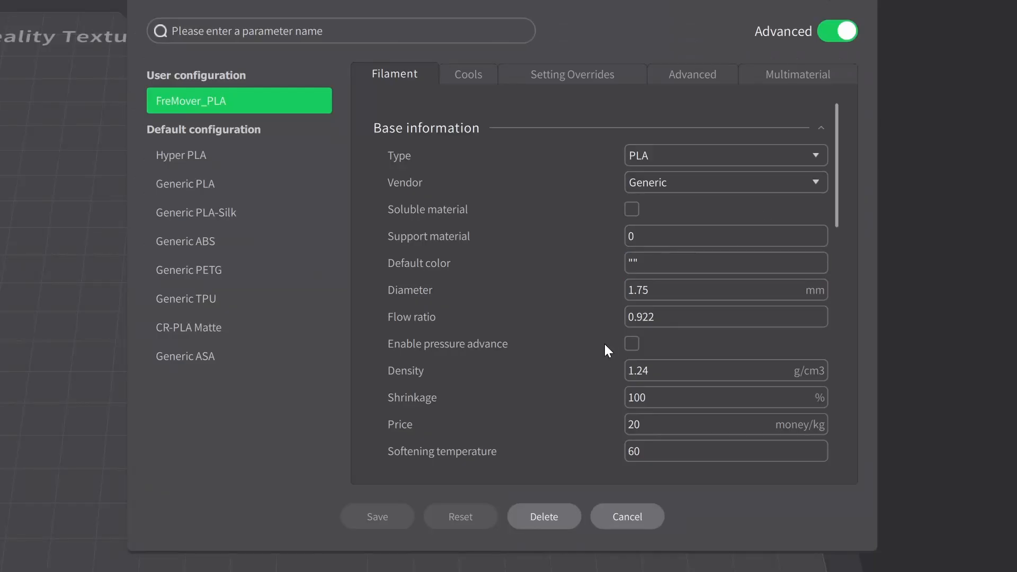
pyautogui.click(725, 317)
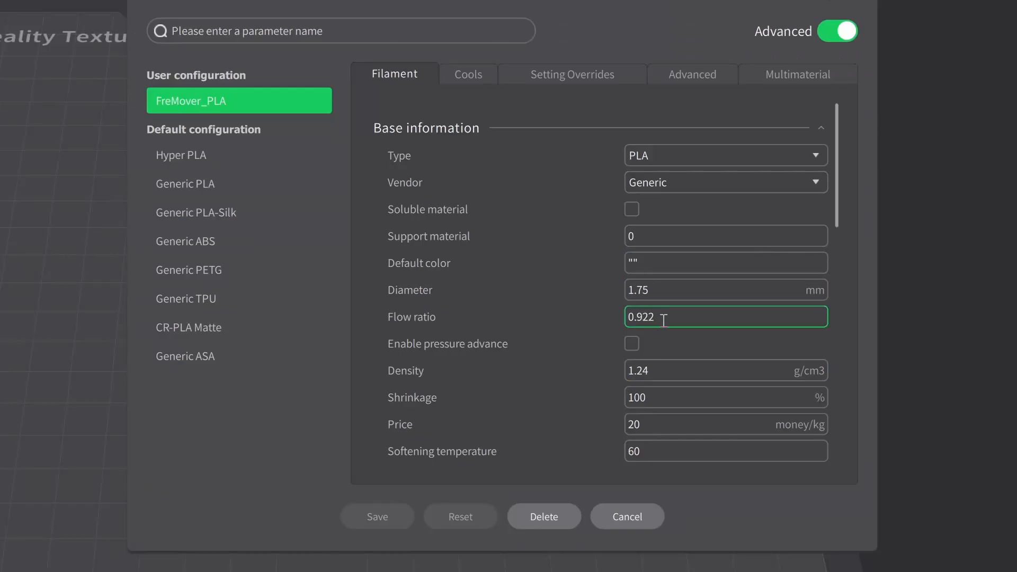